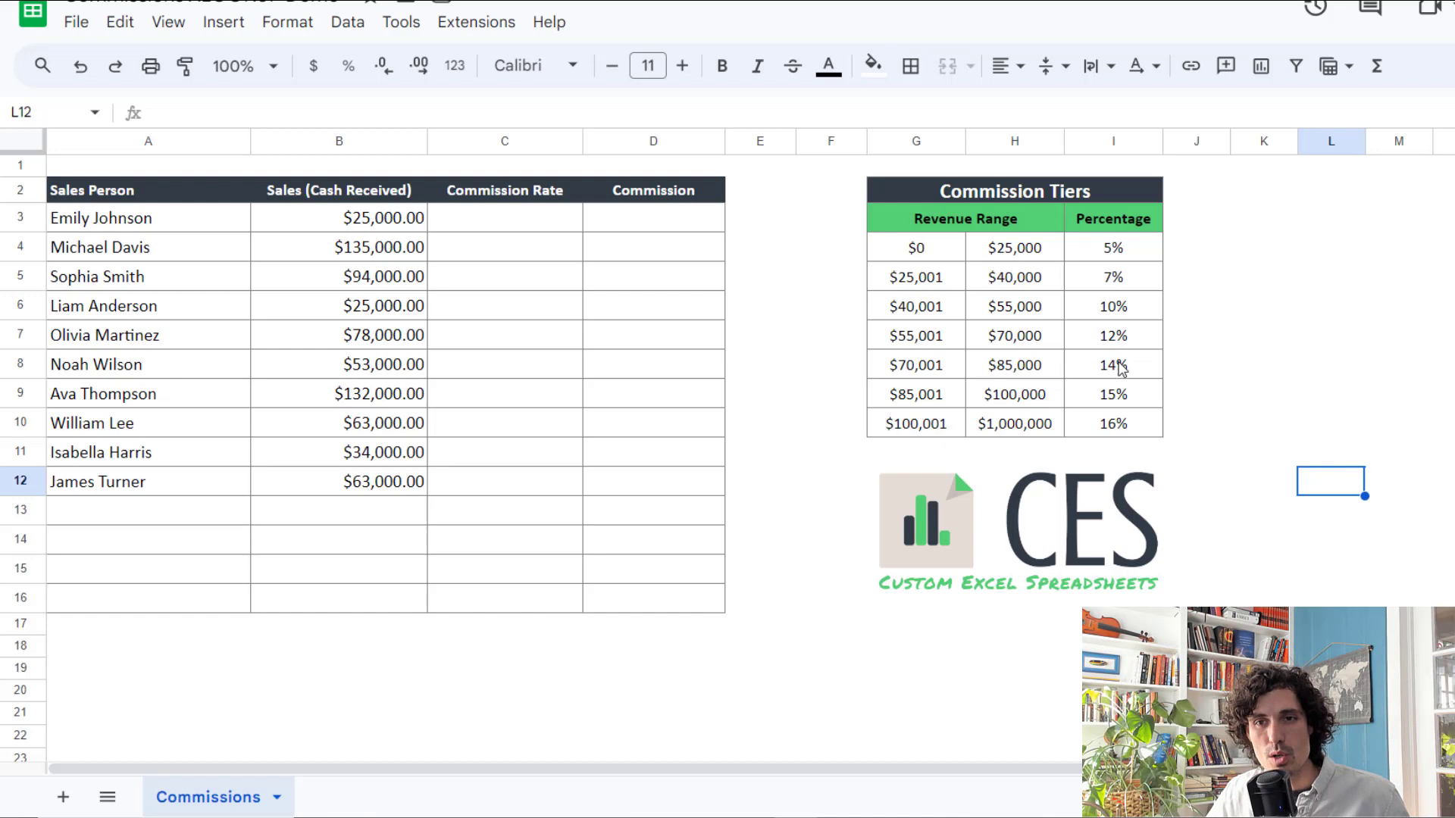
mouse_move(935, 258)
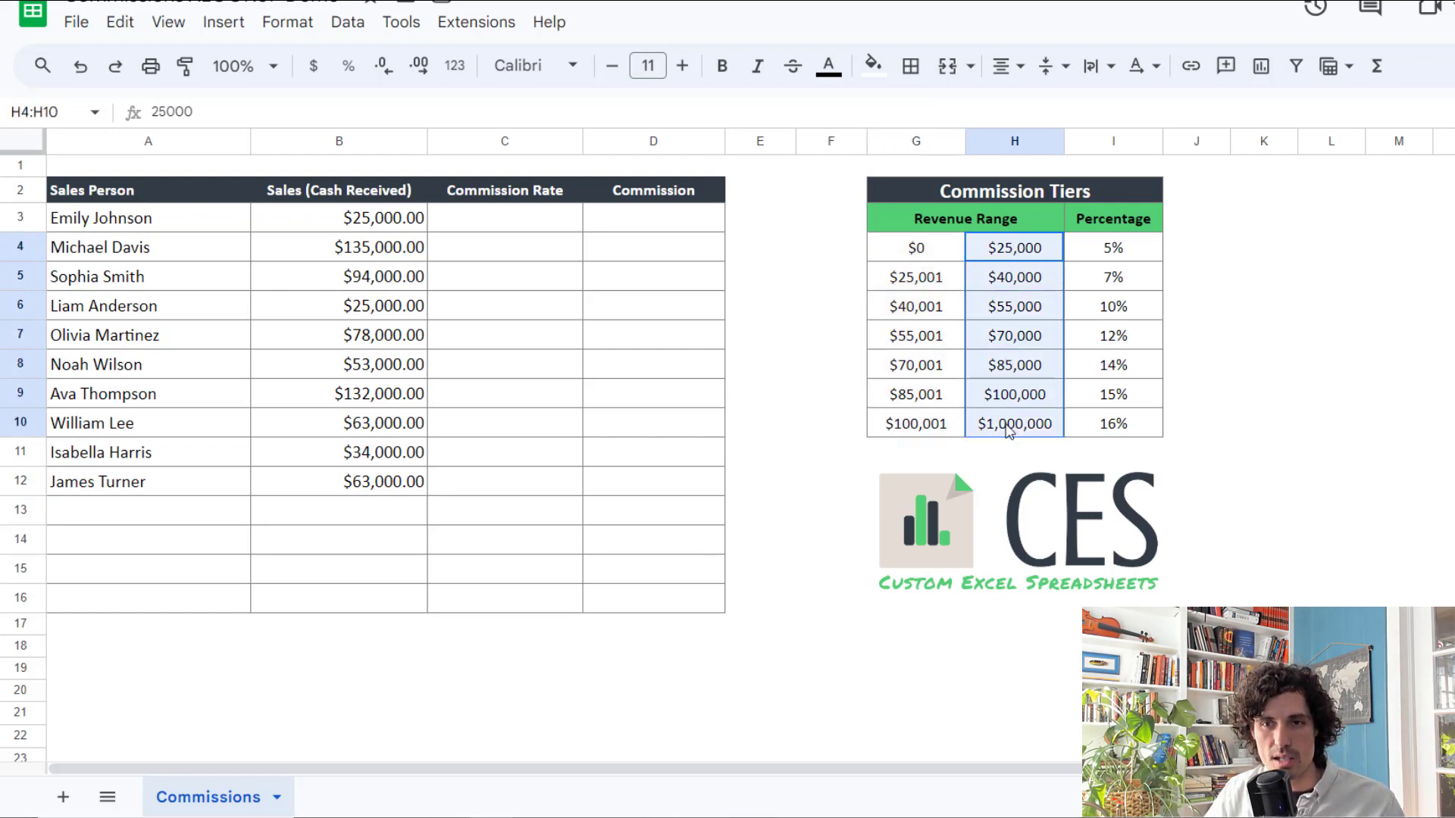
- Review the commission tier table: first tier bounds at 5% and second tier at 7%
click(1112, 247)
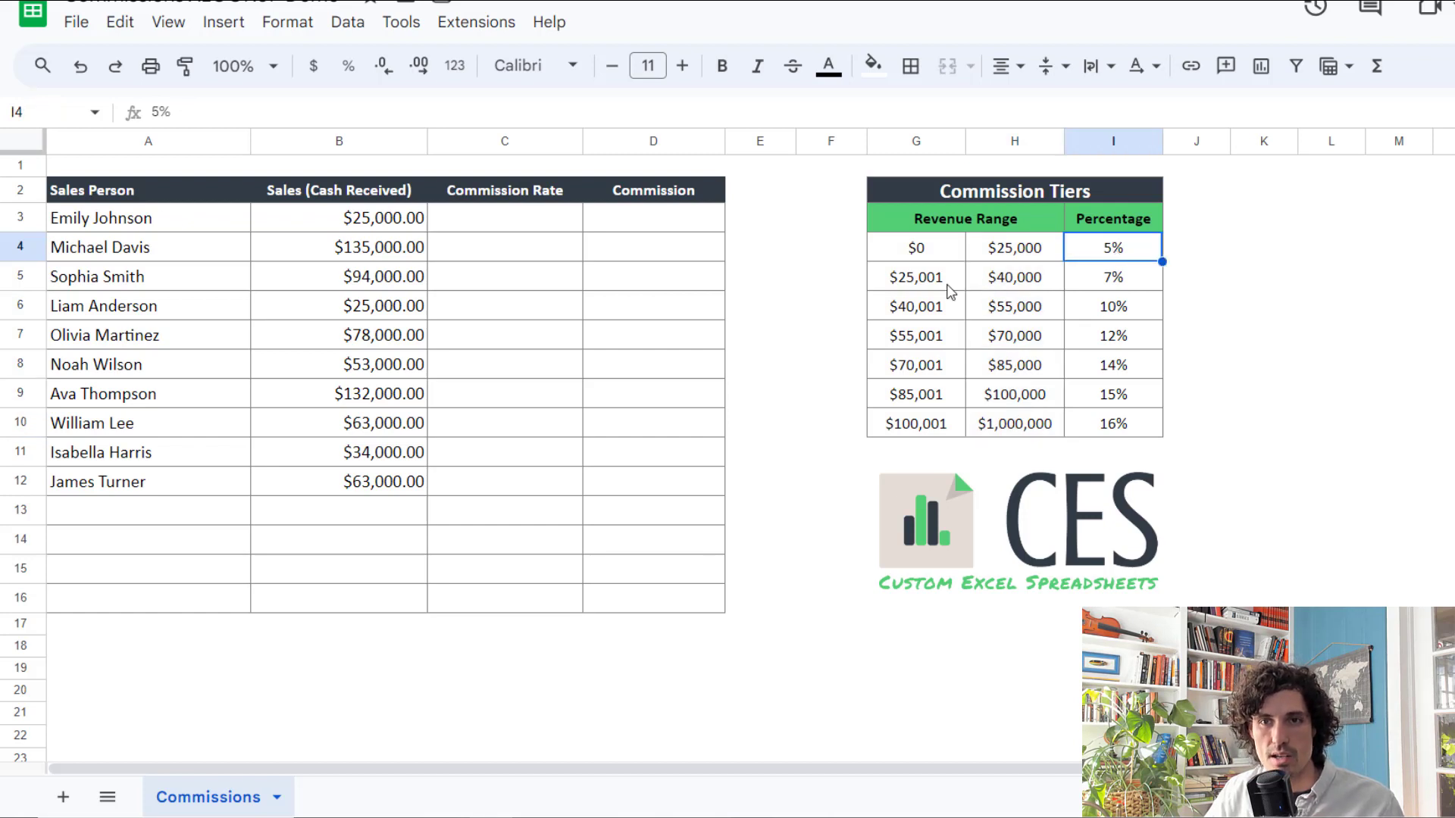
click(915, 247)
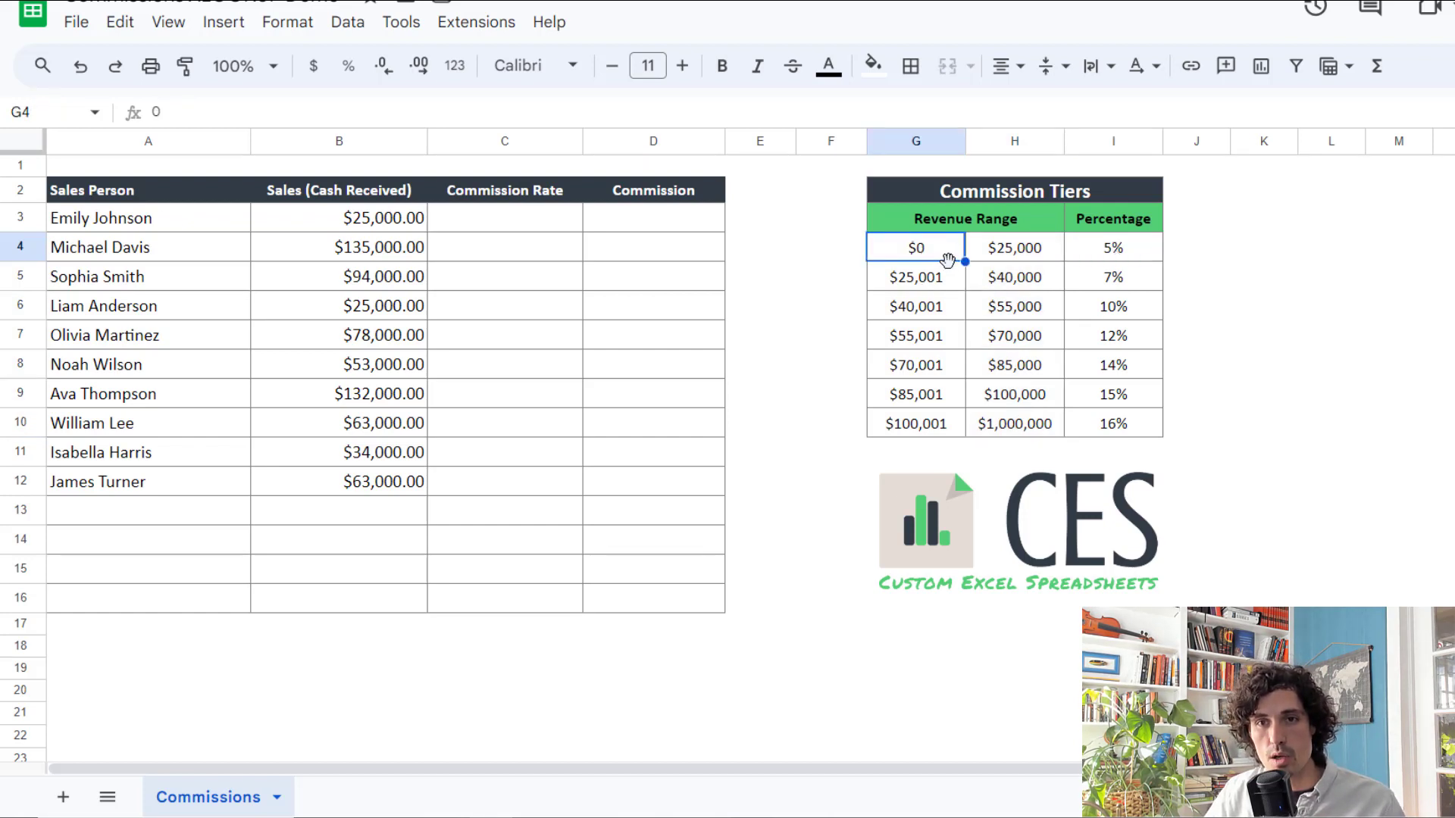
click(1014, 247)
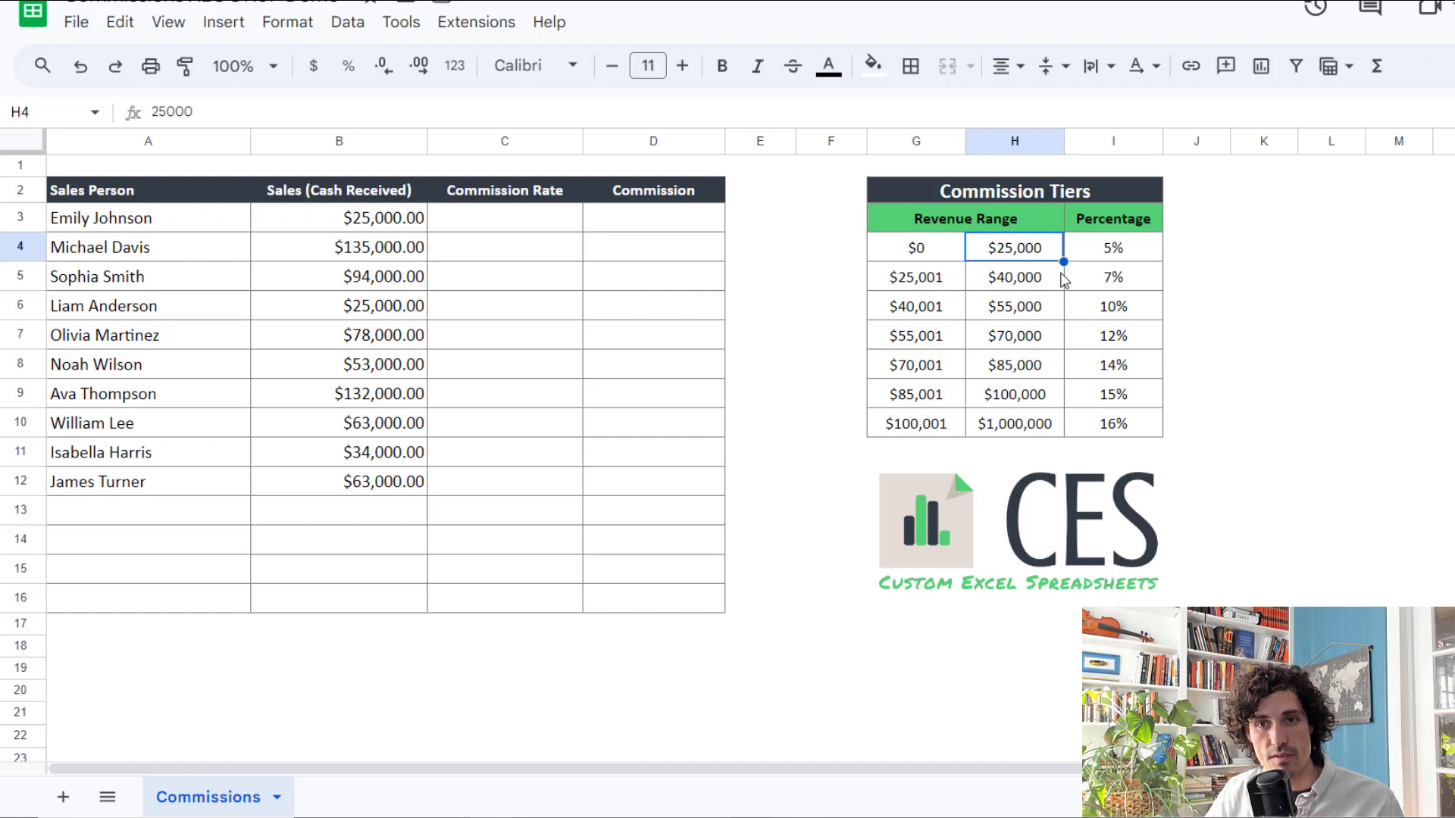
click(1113, 247)
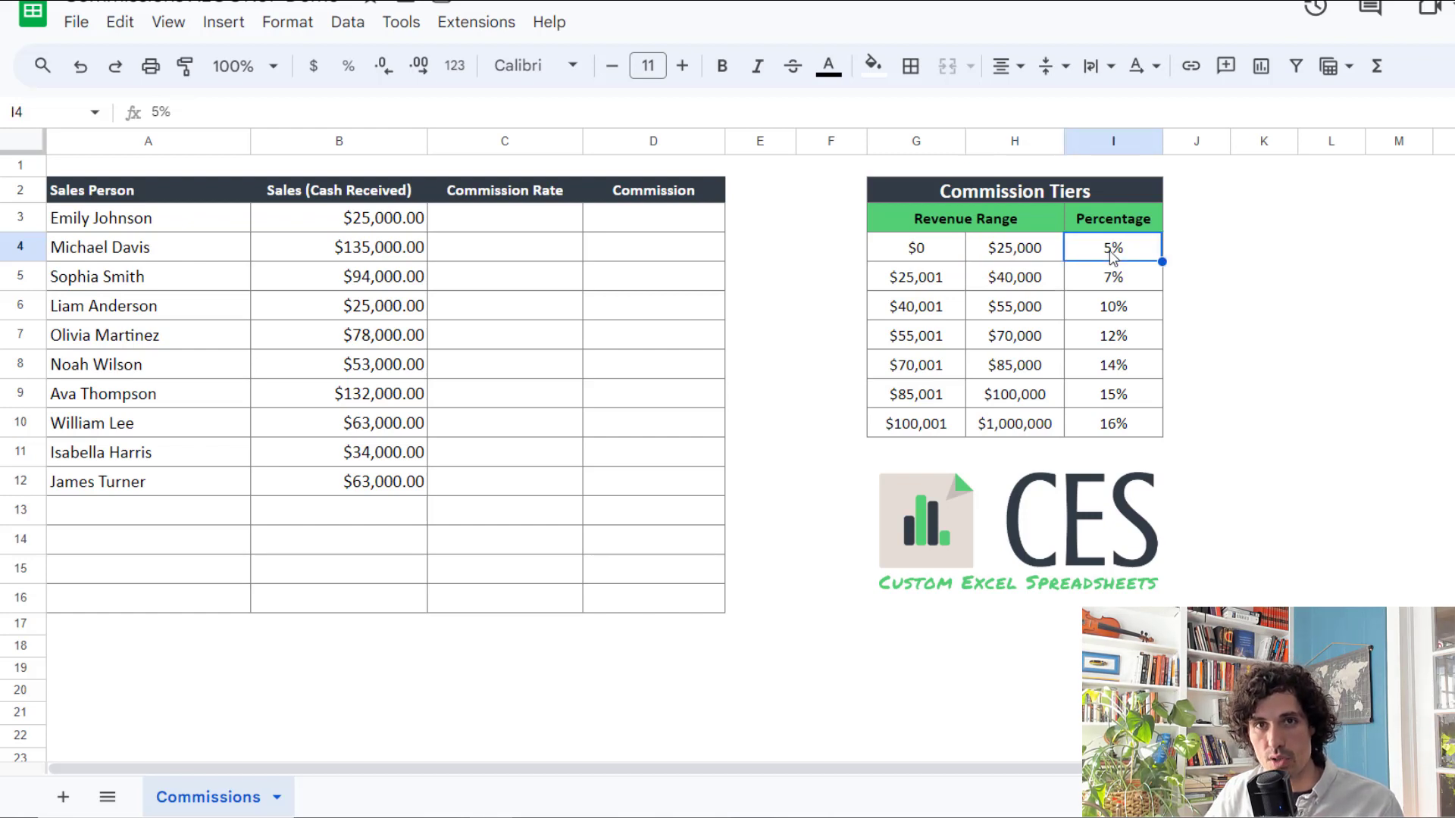
click(916, 276)
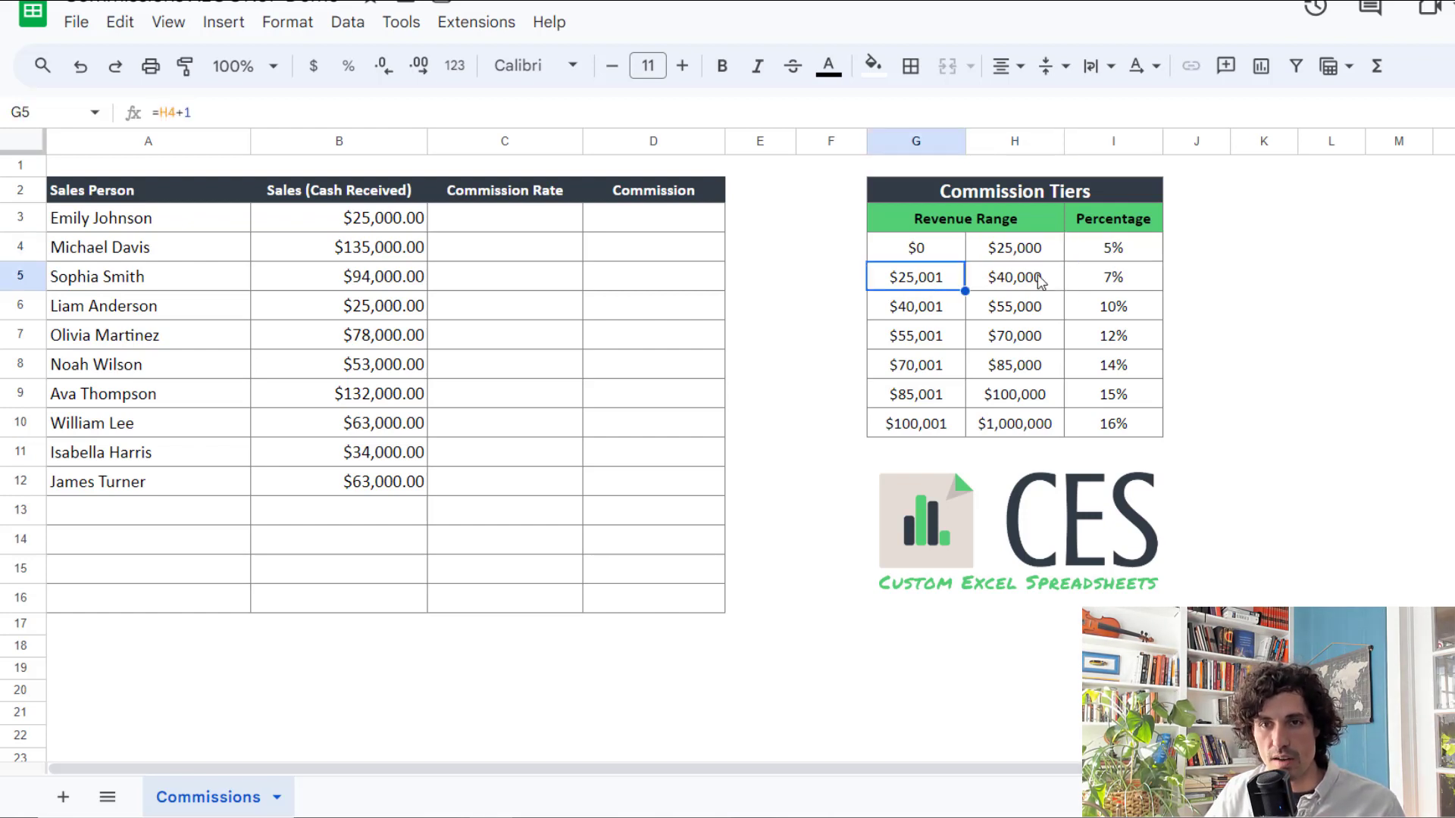
click(1113, 275)
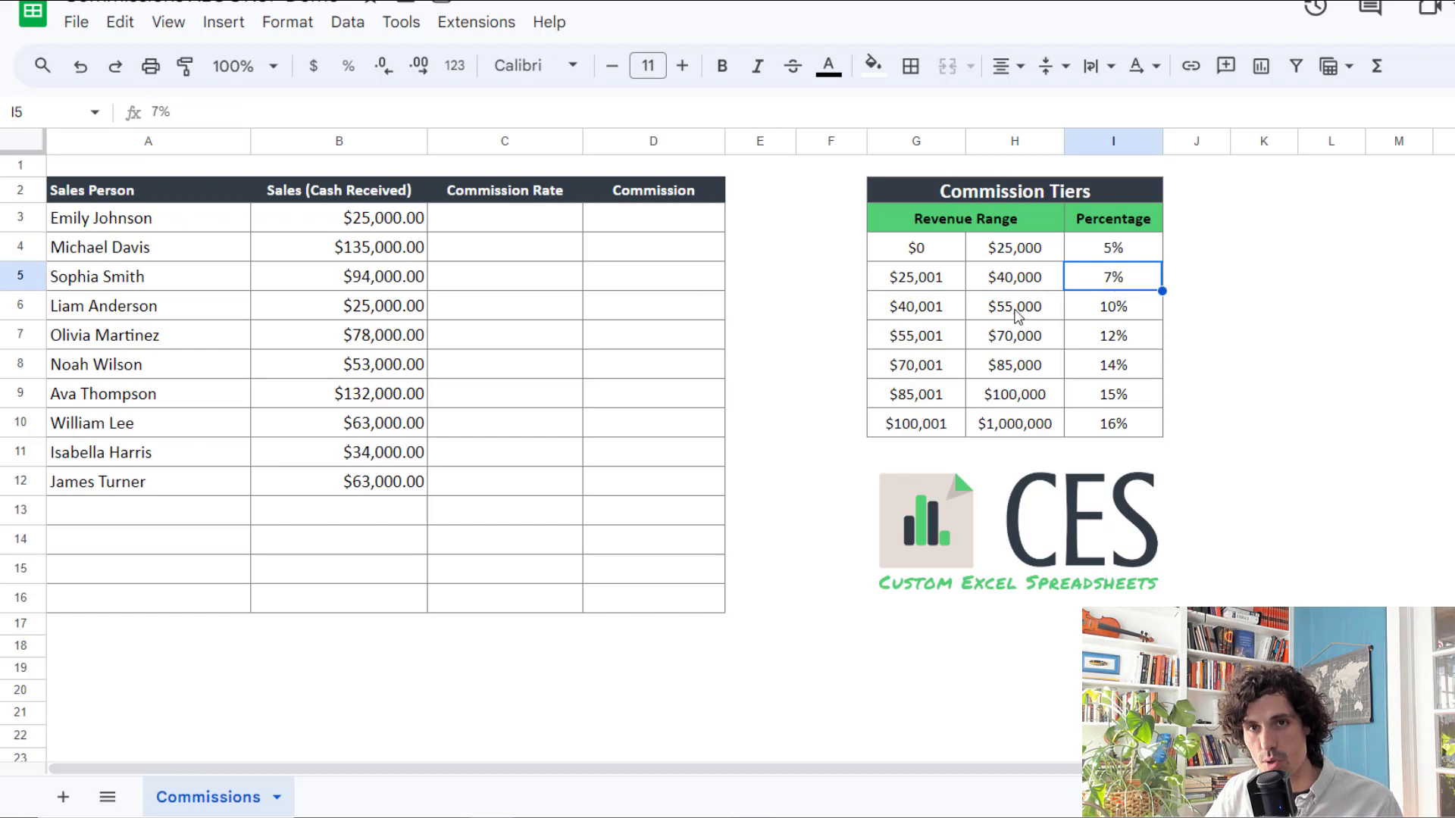
mouse_move(895, 327)
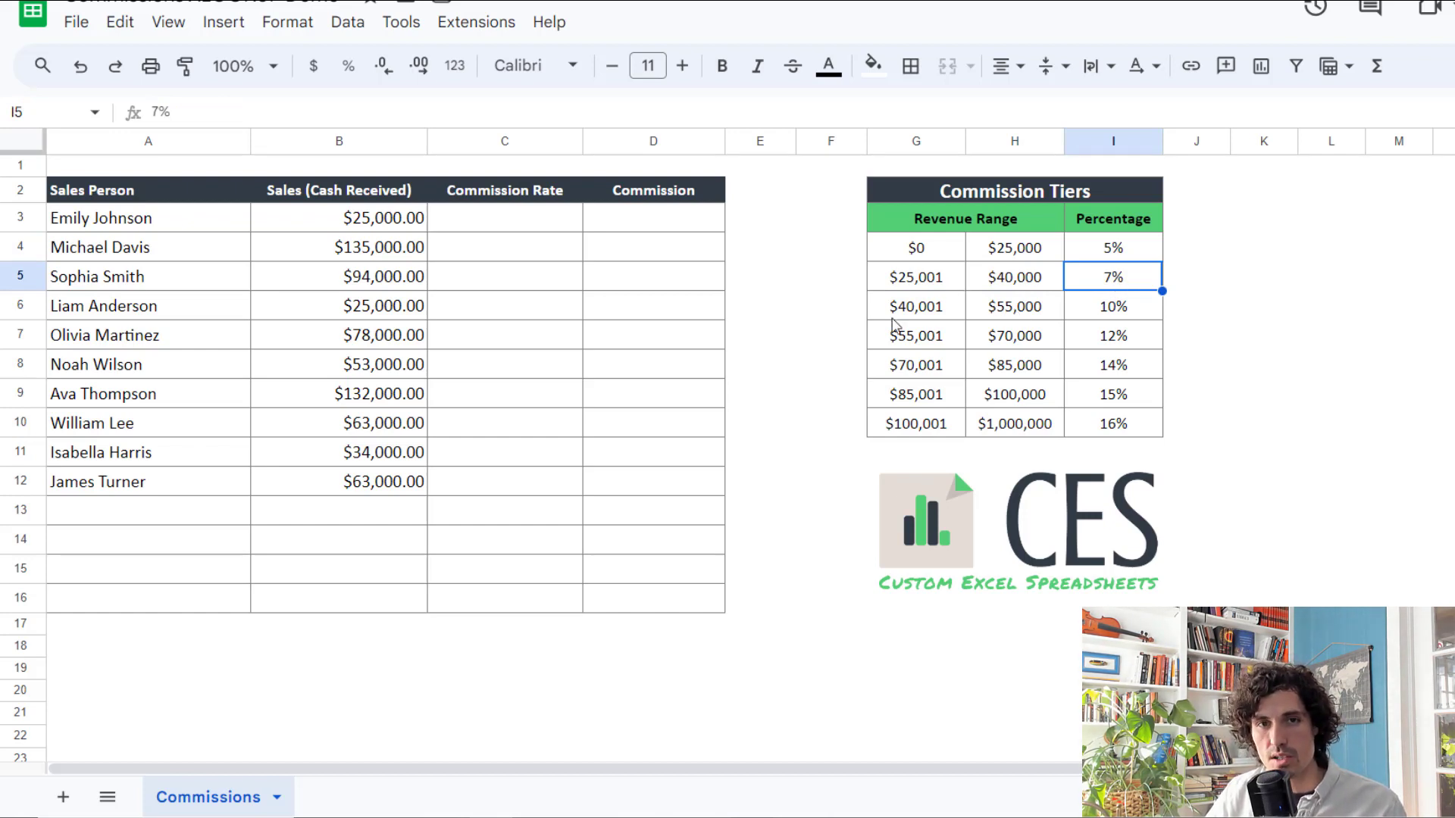
mouse_move(721, 275)
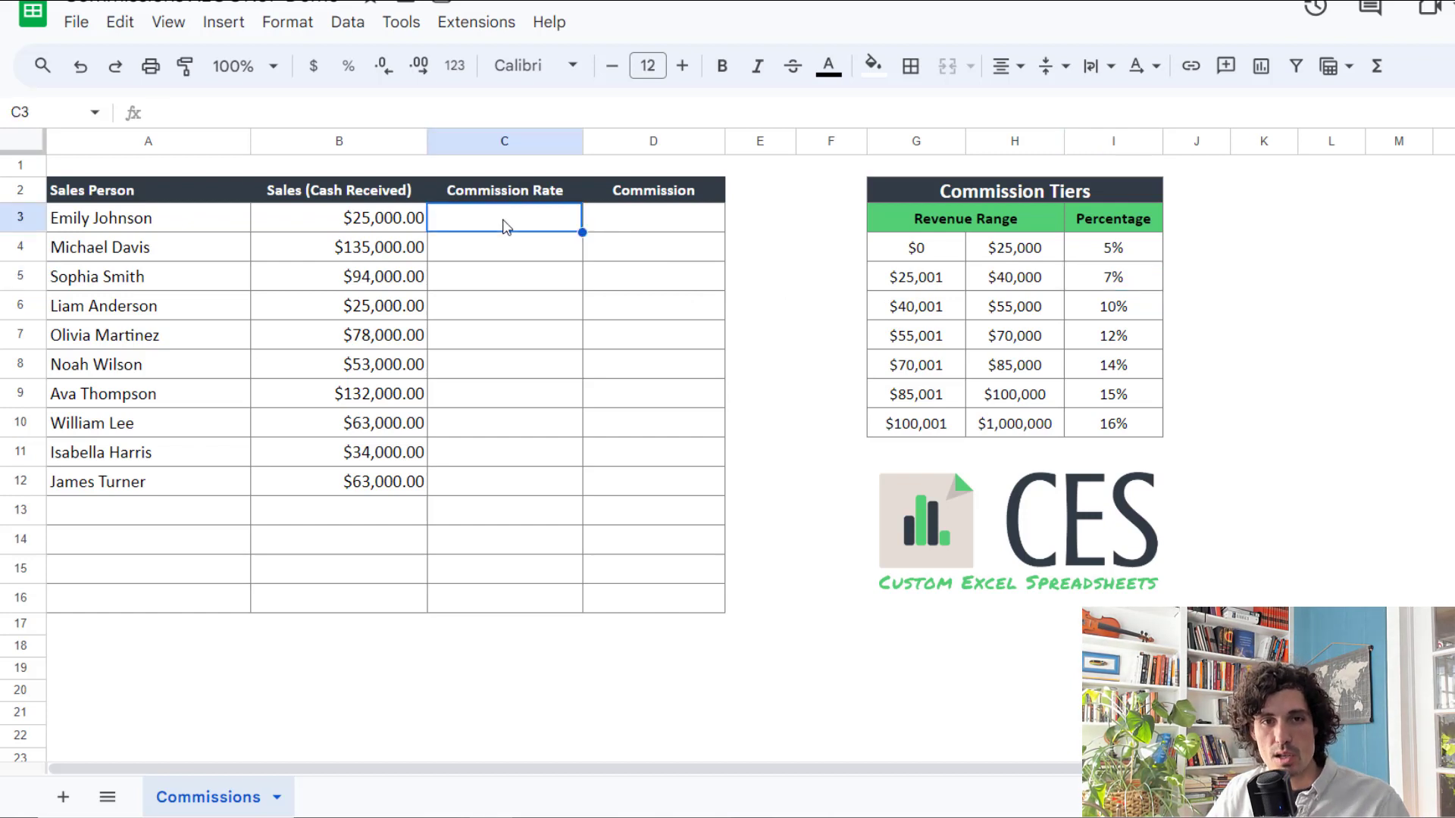
mouse_move(149, 212)
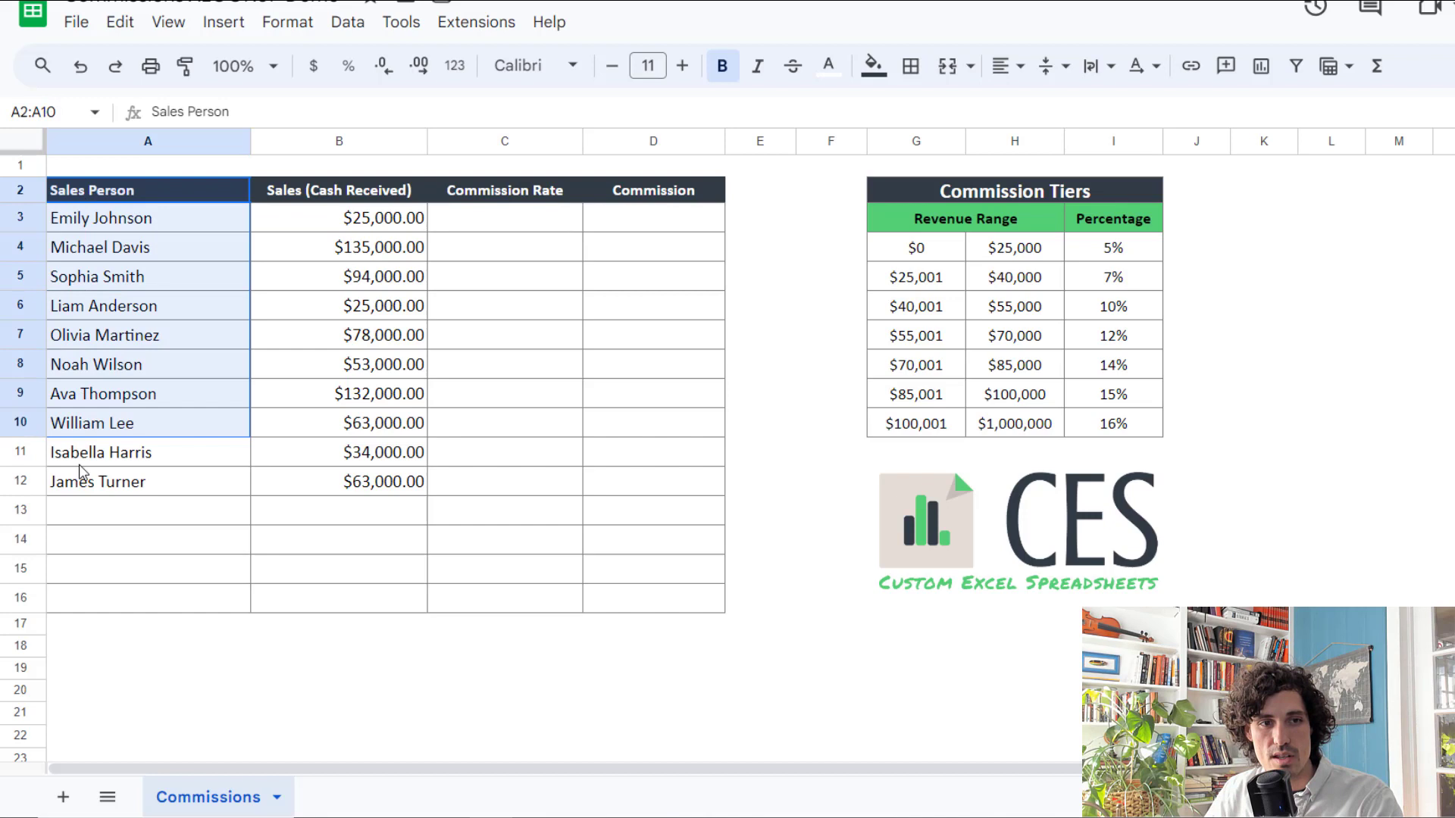
- Start =xlookup( in Emily Johnson's Commission Rate cell C3 with sales B3 and upper limits H4:H10 as arguments
click(338, 191)
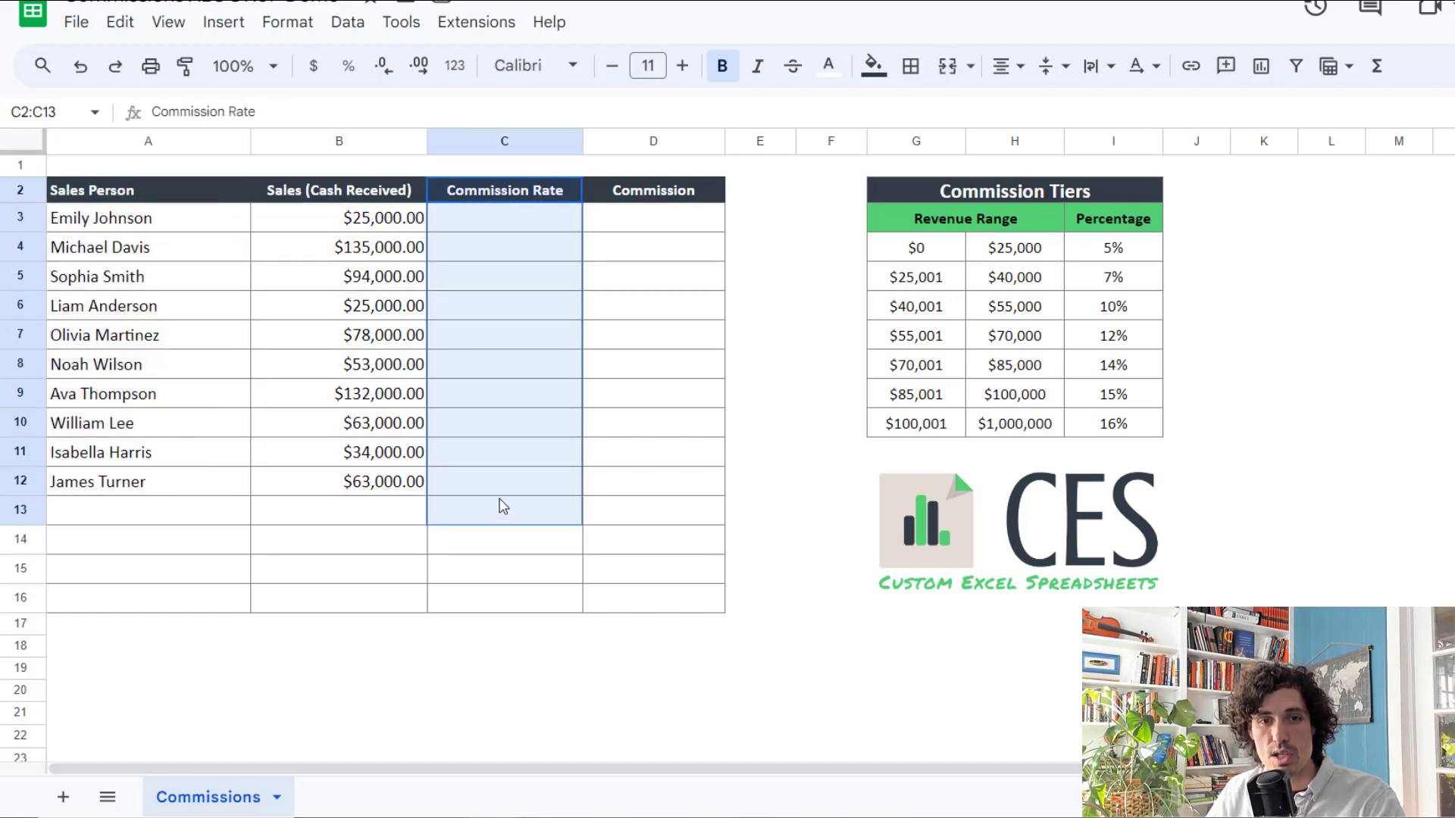
click(503, 216)
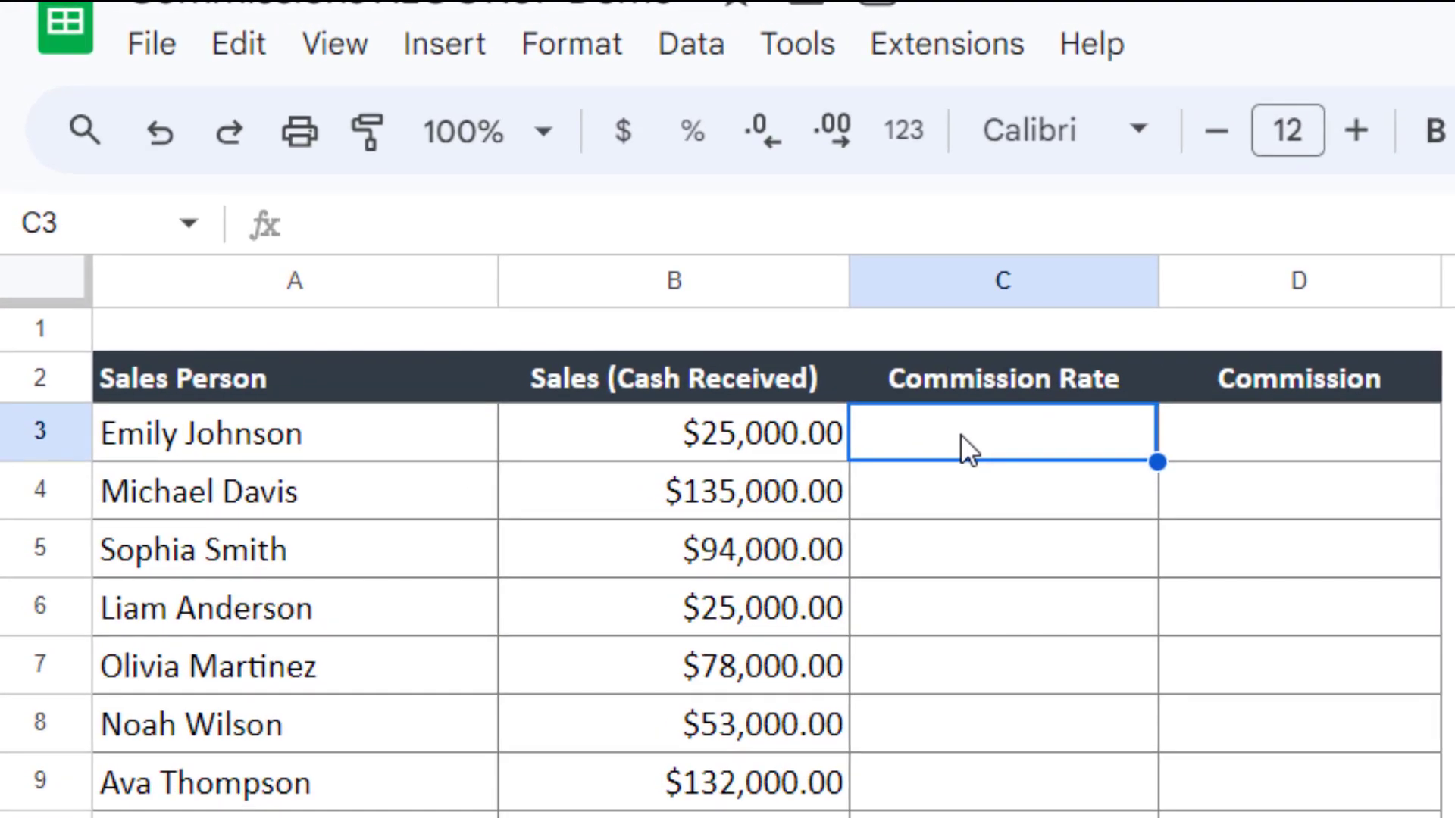
text(=)
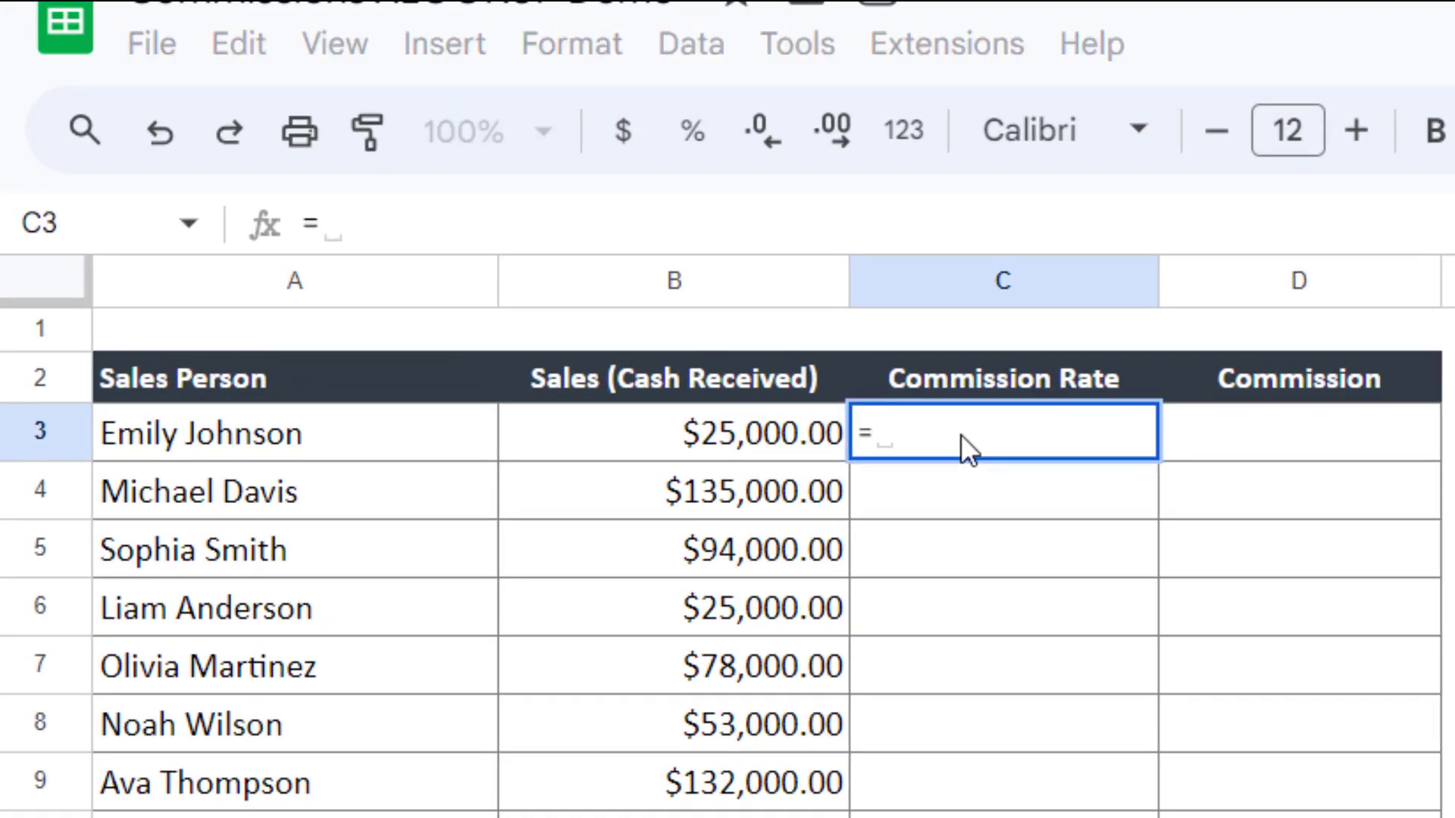
text(xlookup()
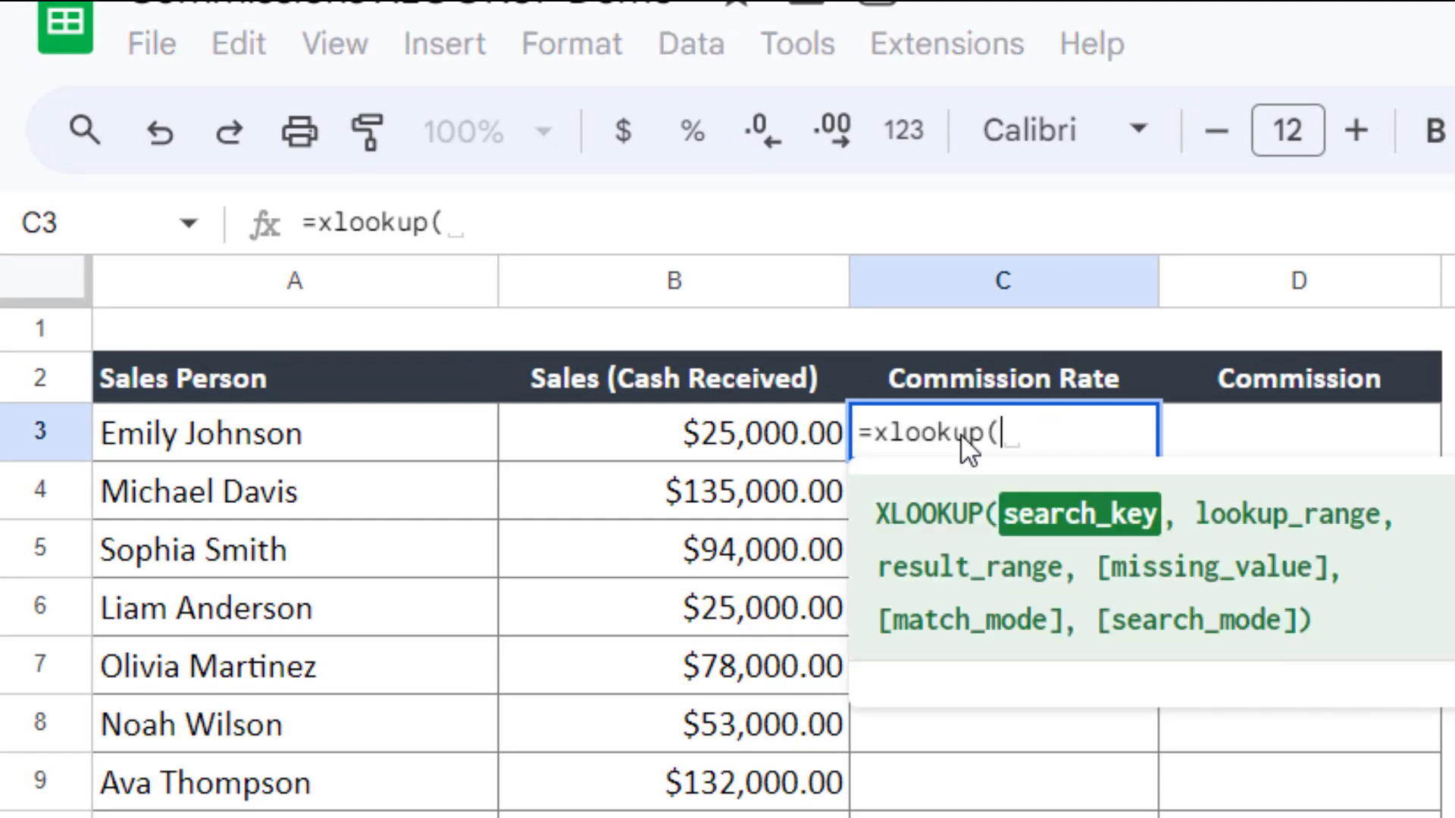
mouse_move(968, 453)
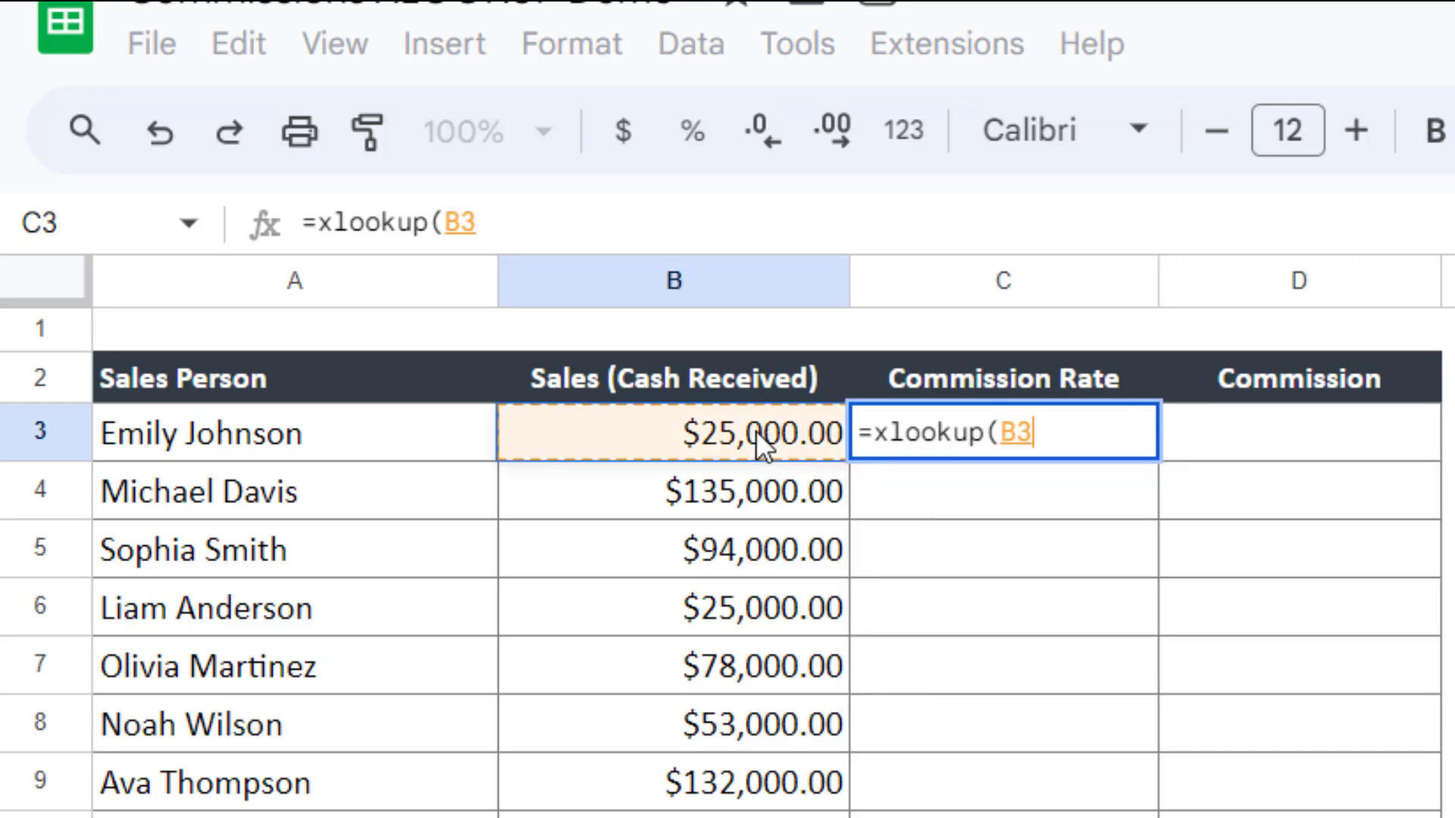
text(,H4:H10)
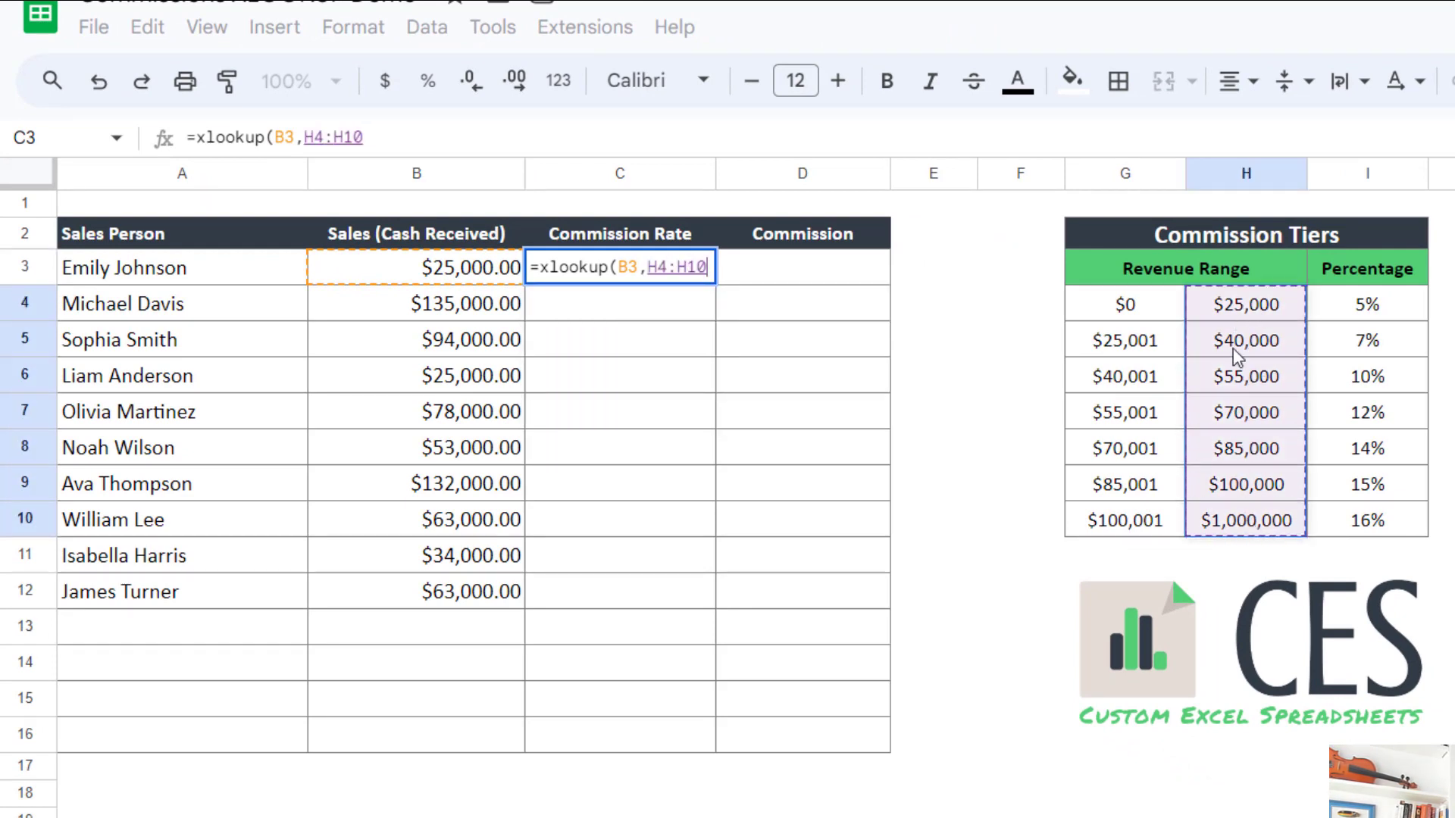
mouse_move(1238, 395)
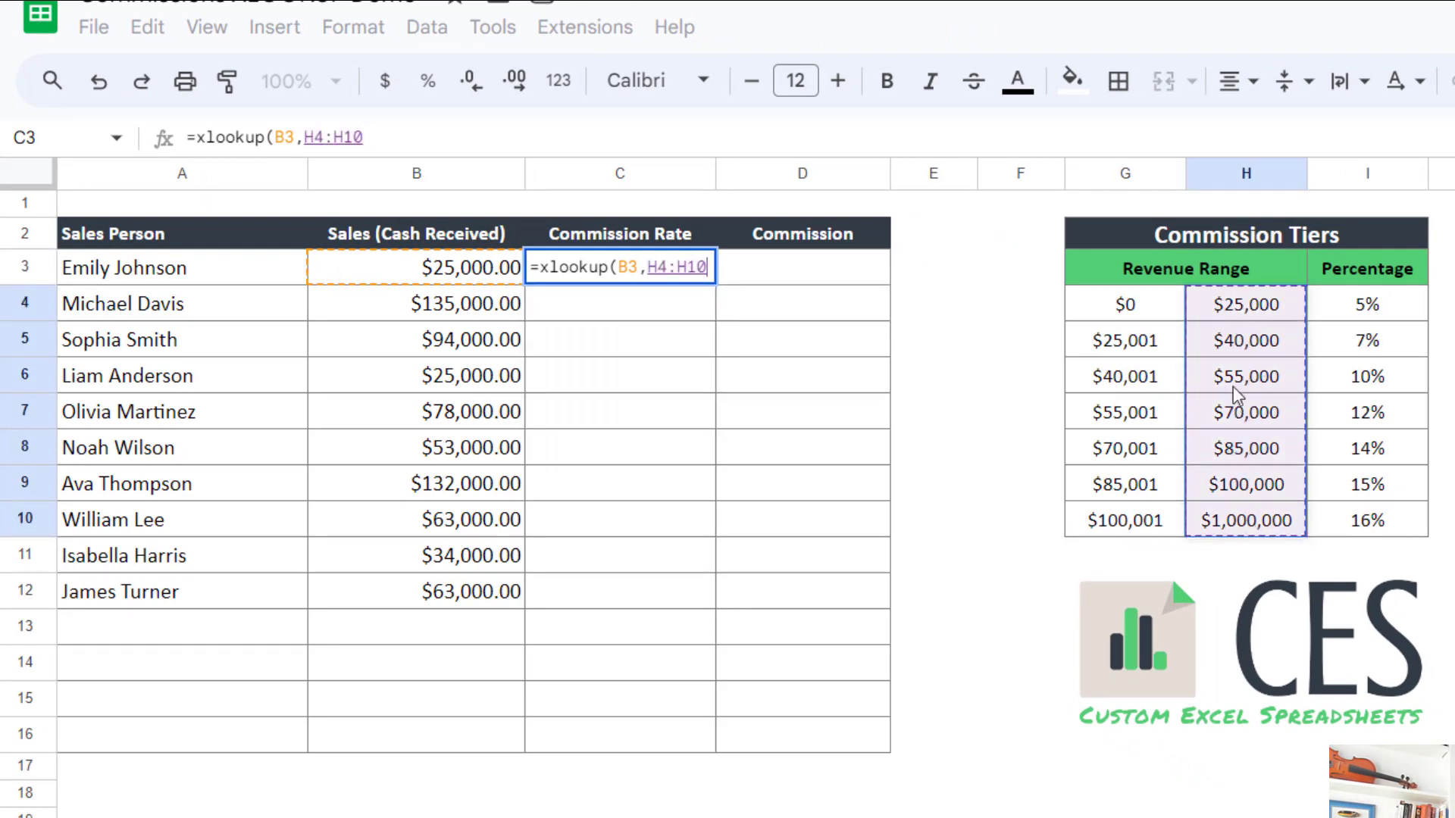
text(,)
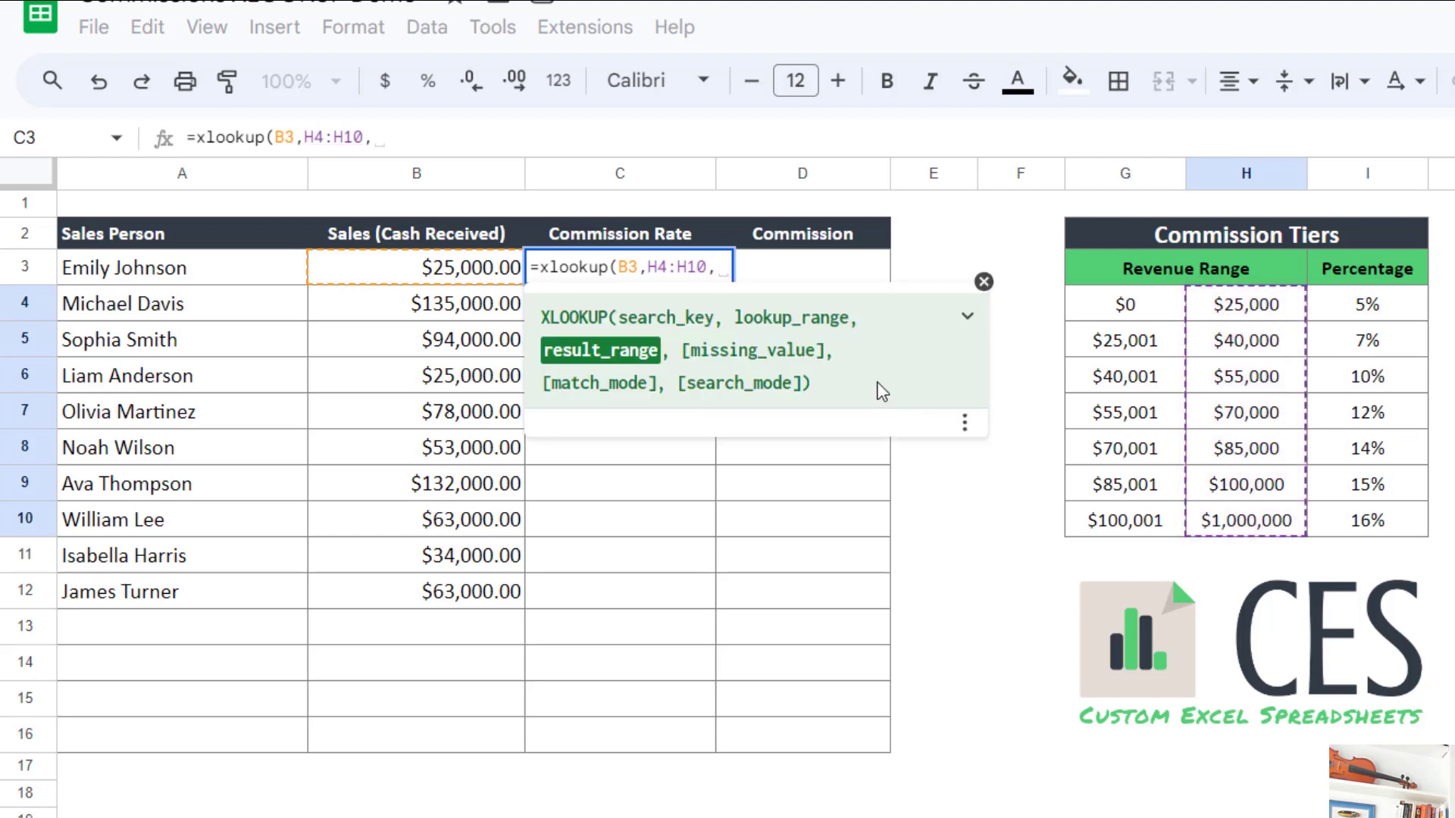
mouse_move(1371, 310)
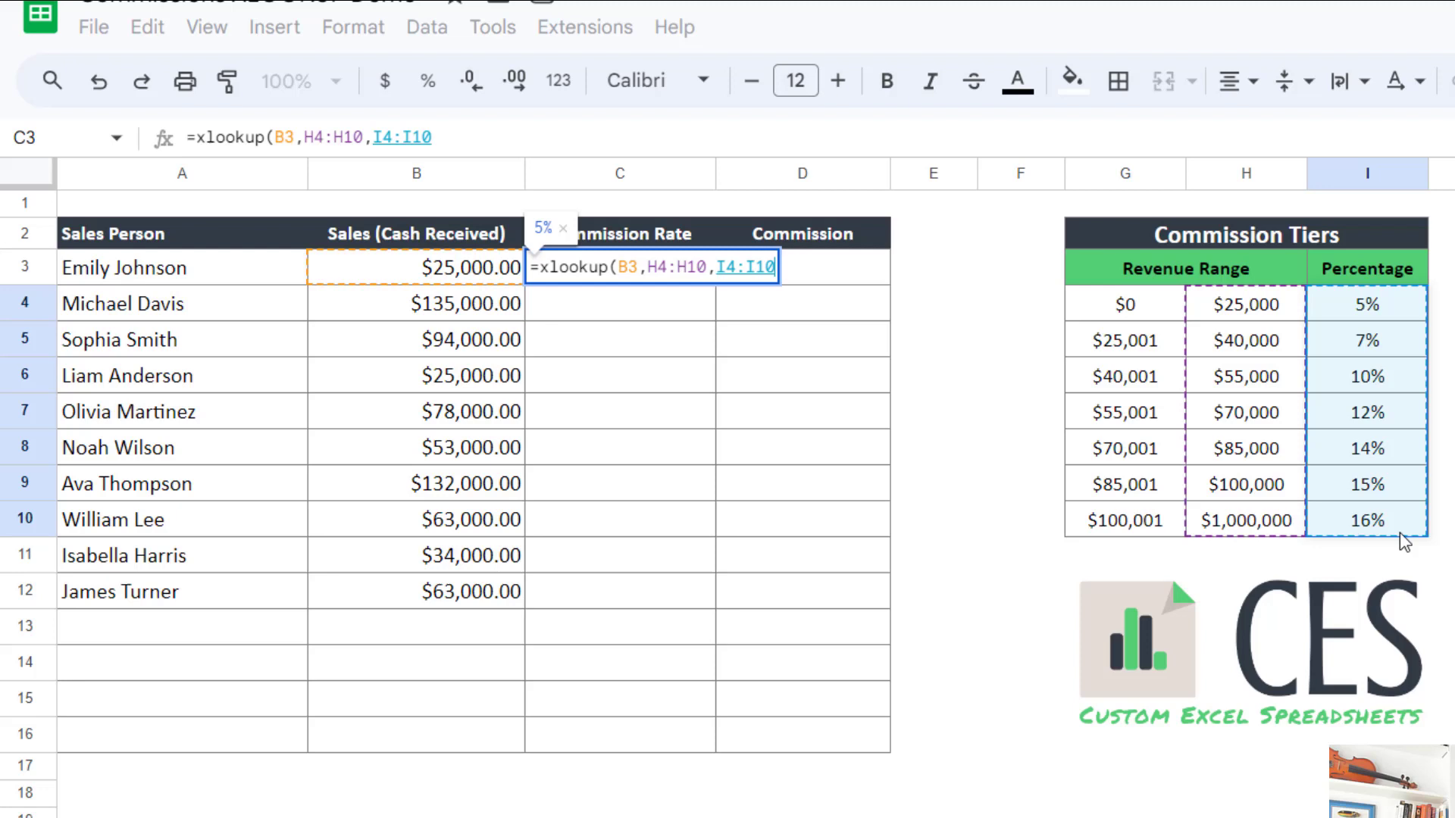
mouse_move(661, 264)
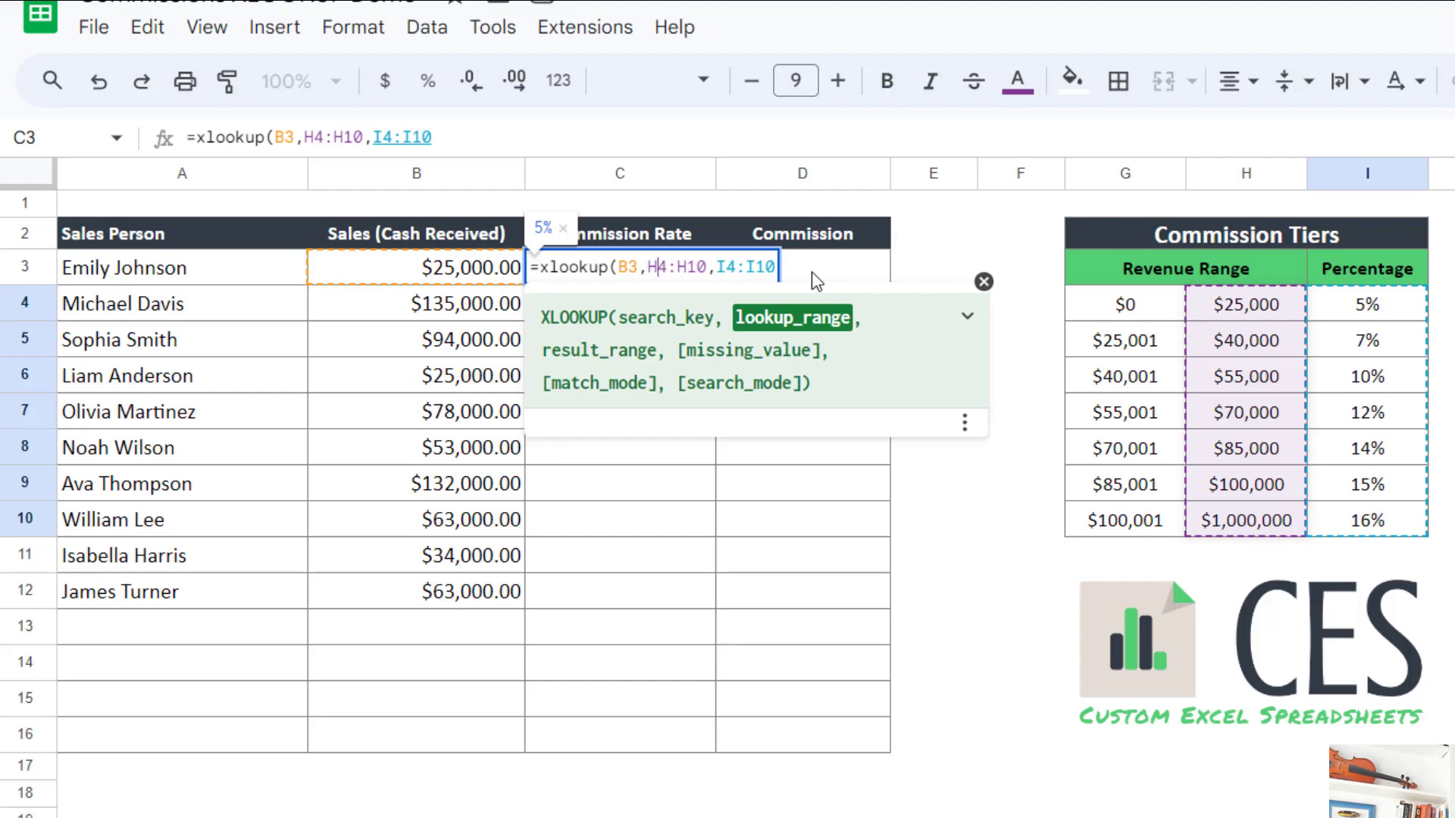
mouse_move(826, 308)
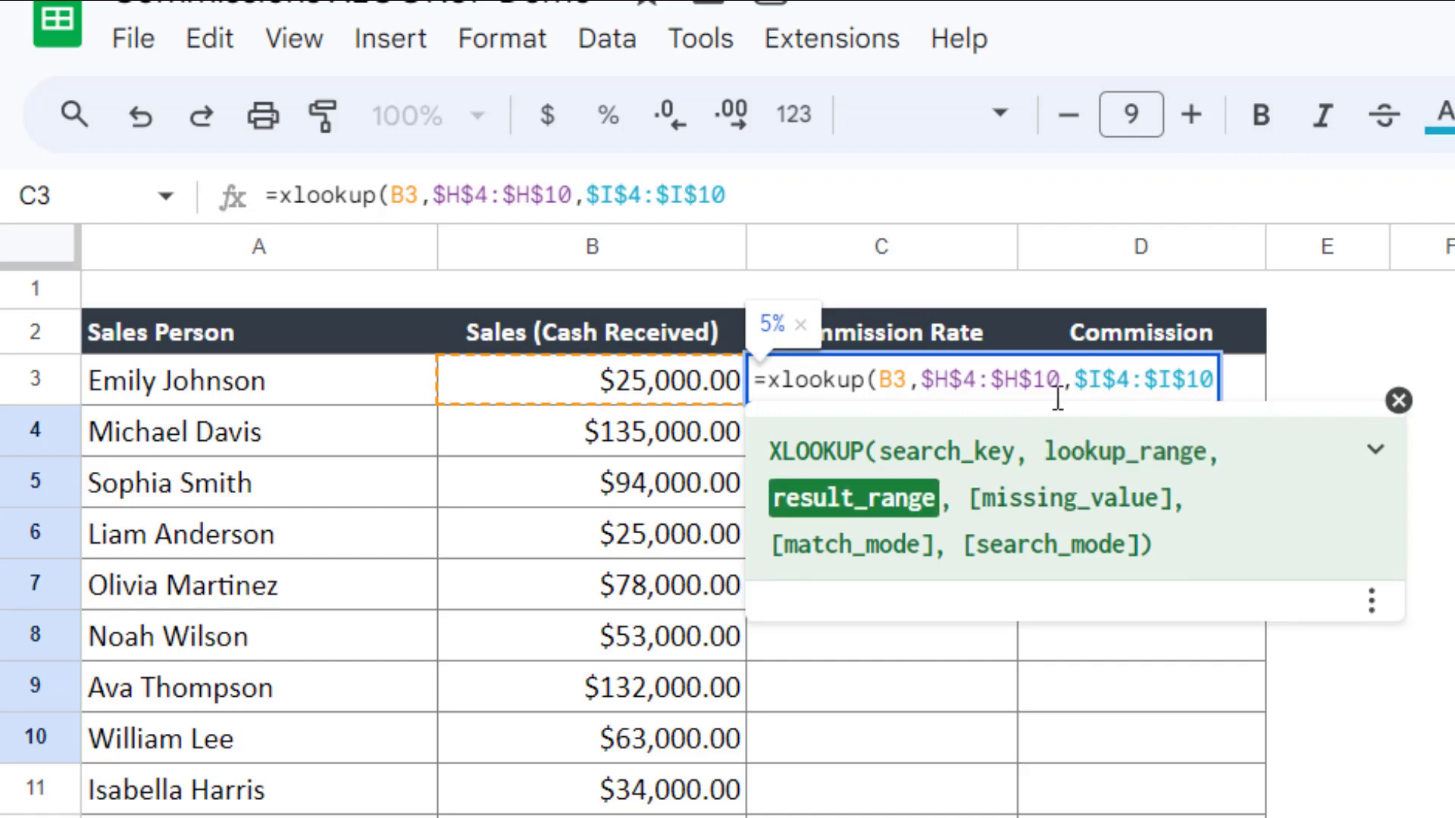
mouse_move(1229, 389)
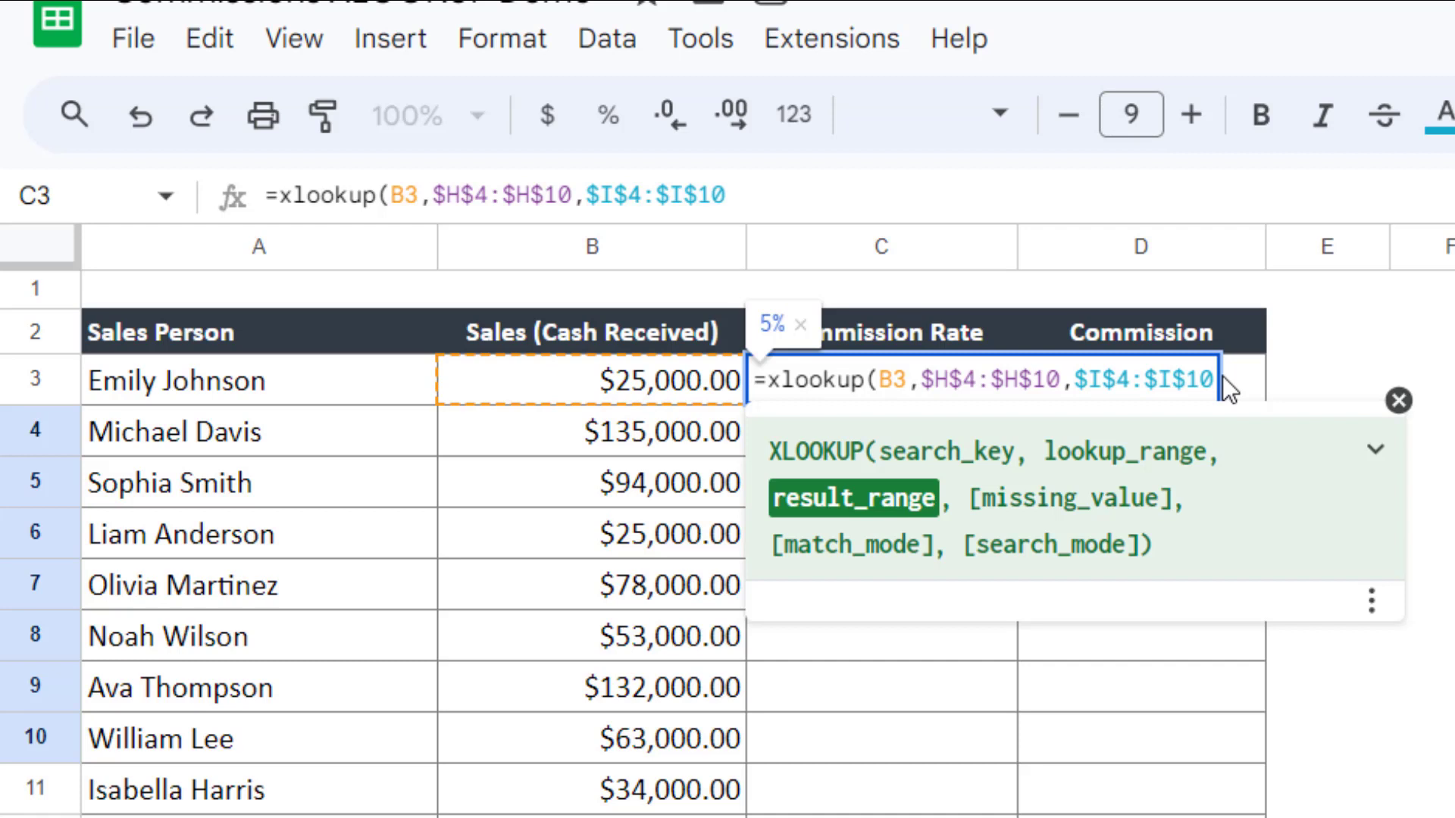
- Complete the XLOOKUP with match mode 1 and autofill rates of 5–16% down the Commission Rate column
text(,,)
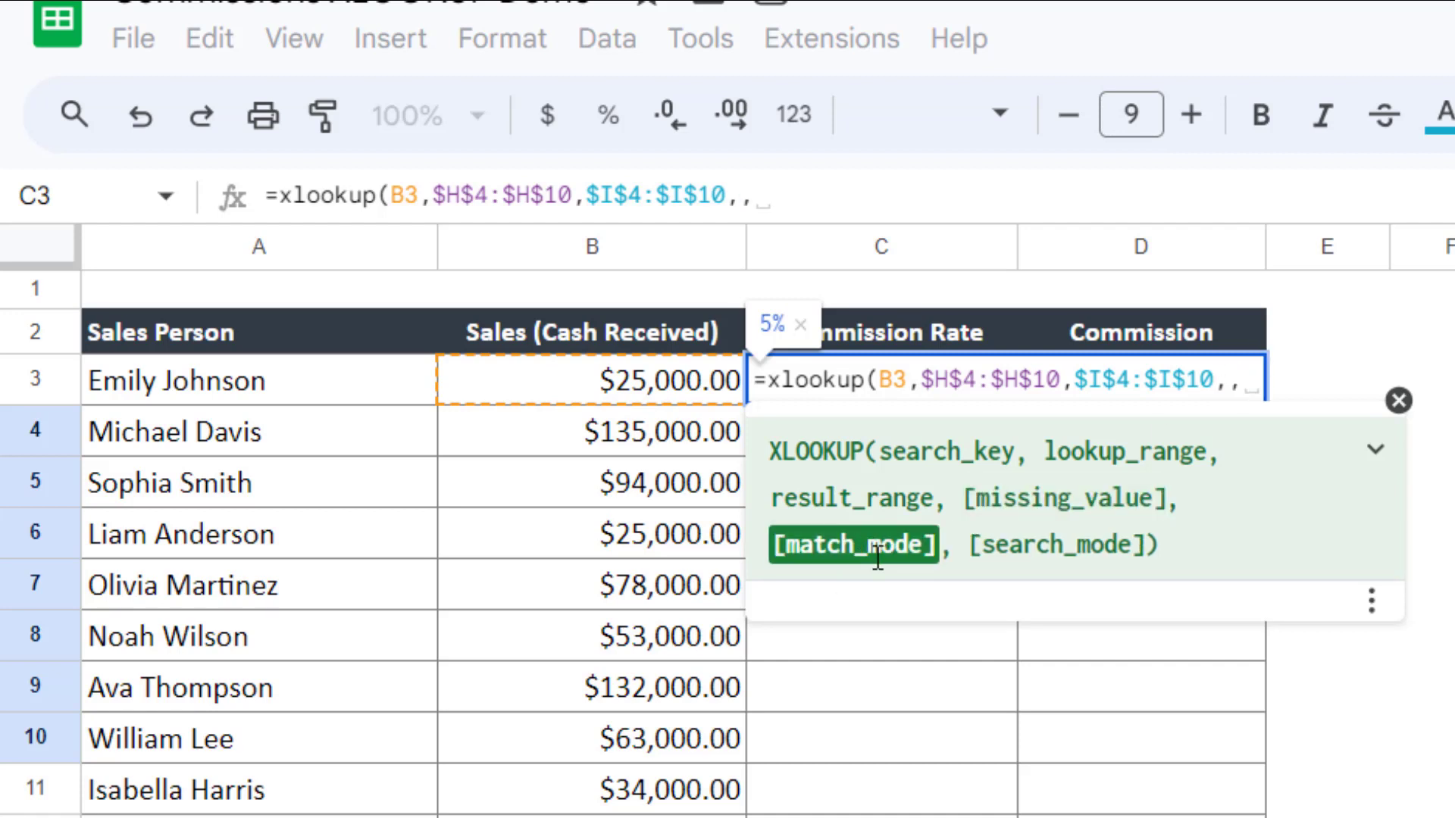
text(1)
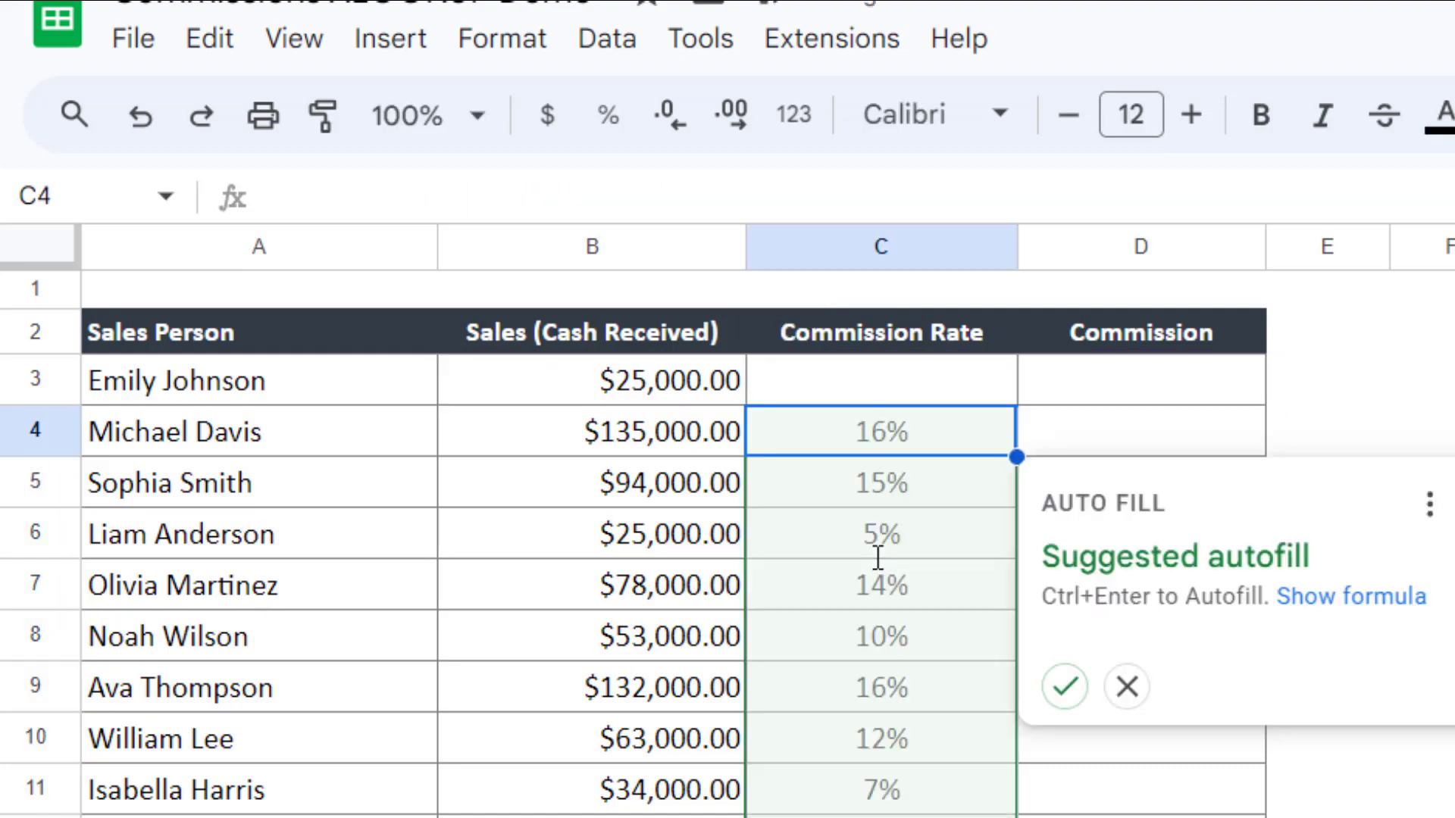
click(1064, 686)
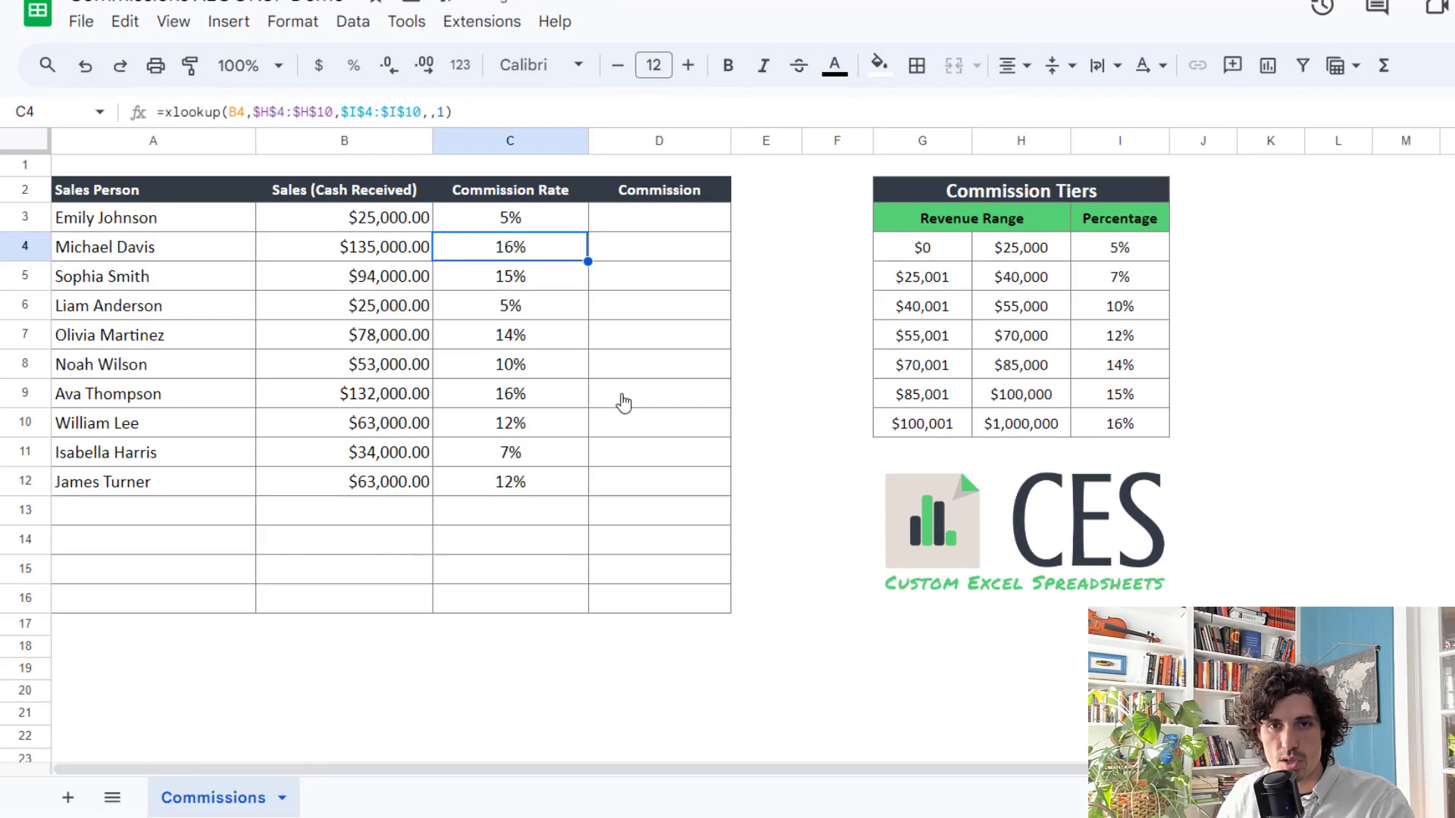
click(509, 217)
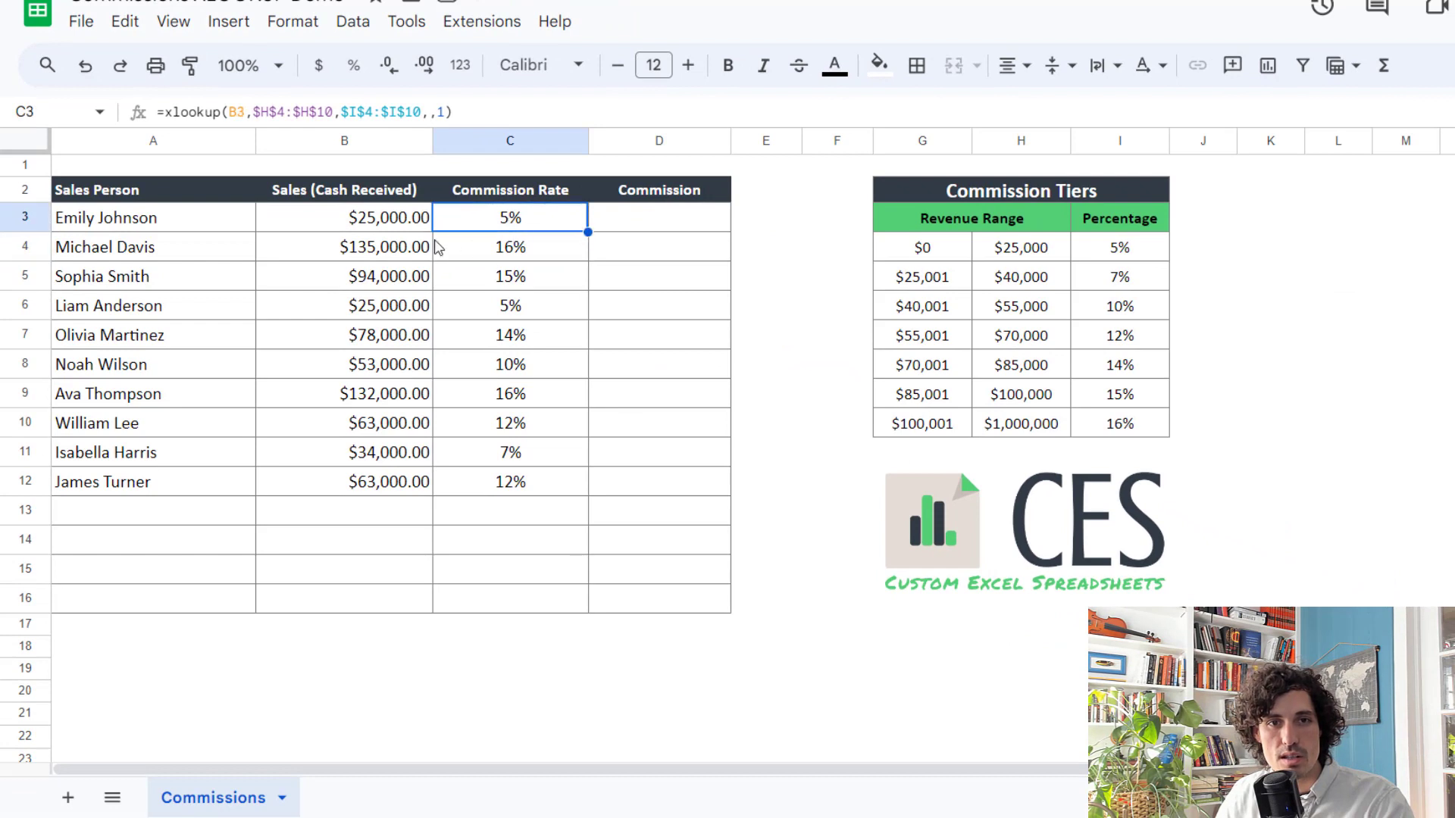
mouse_move(530, 299)
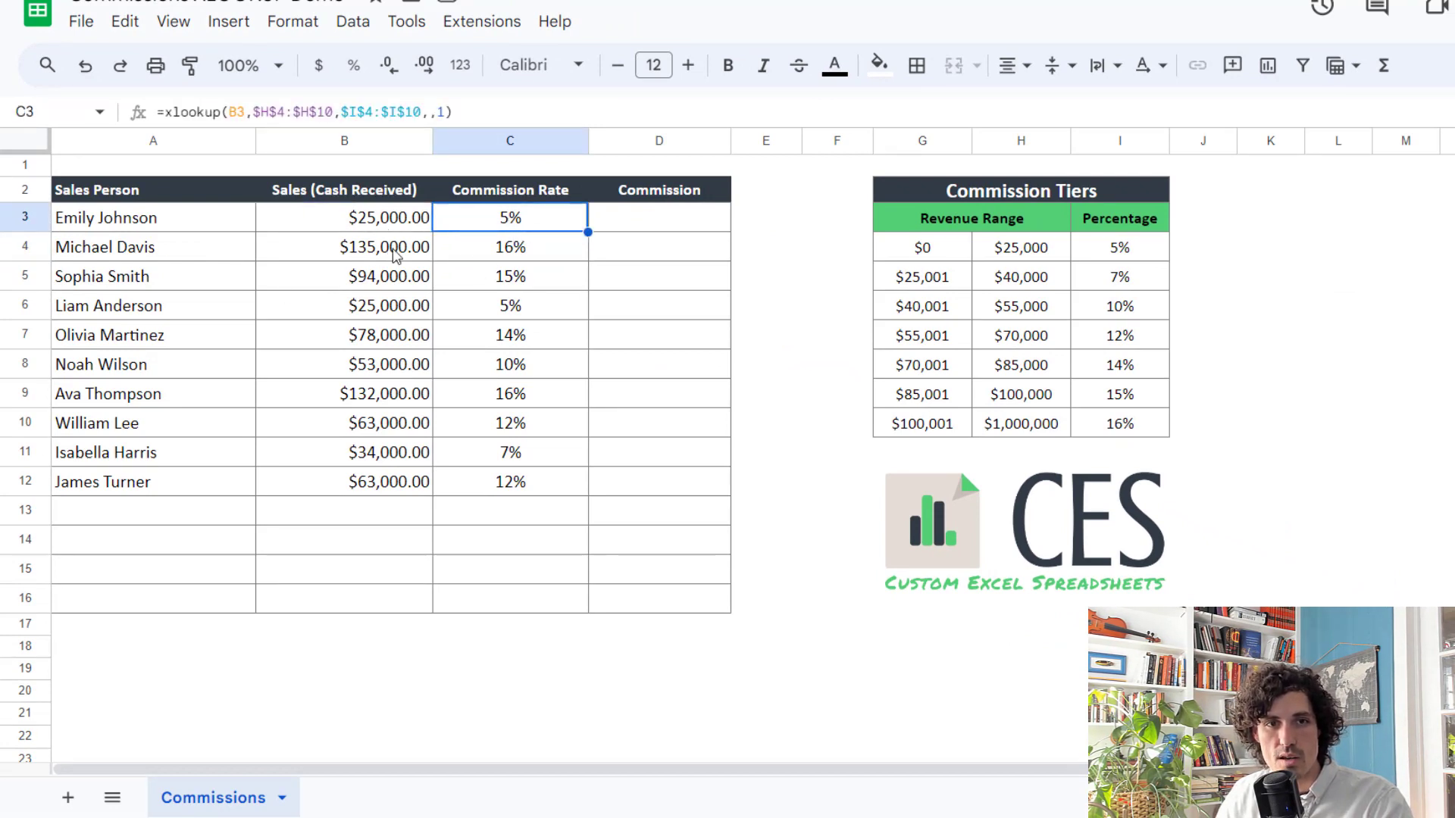
click(344, 248)
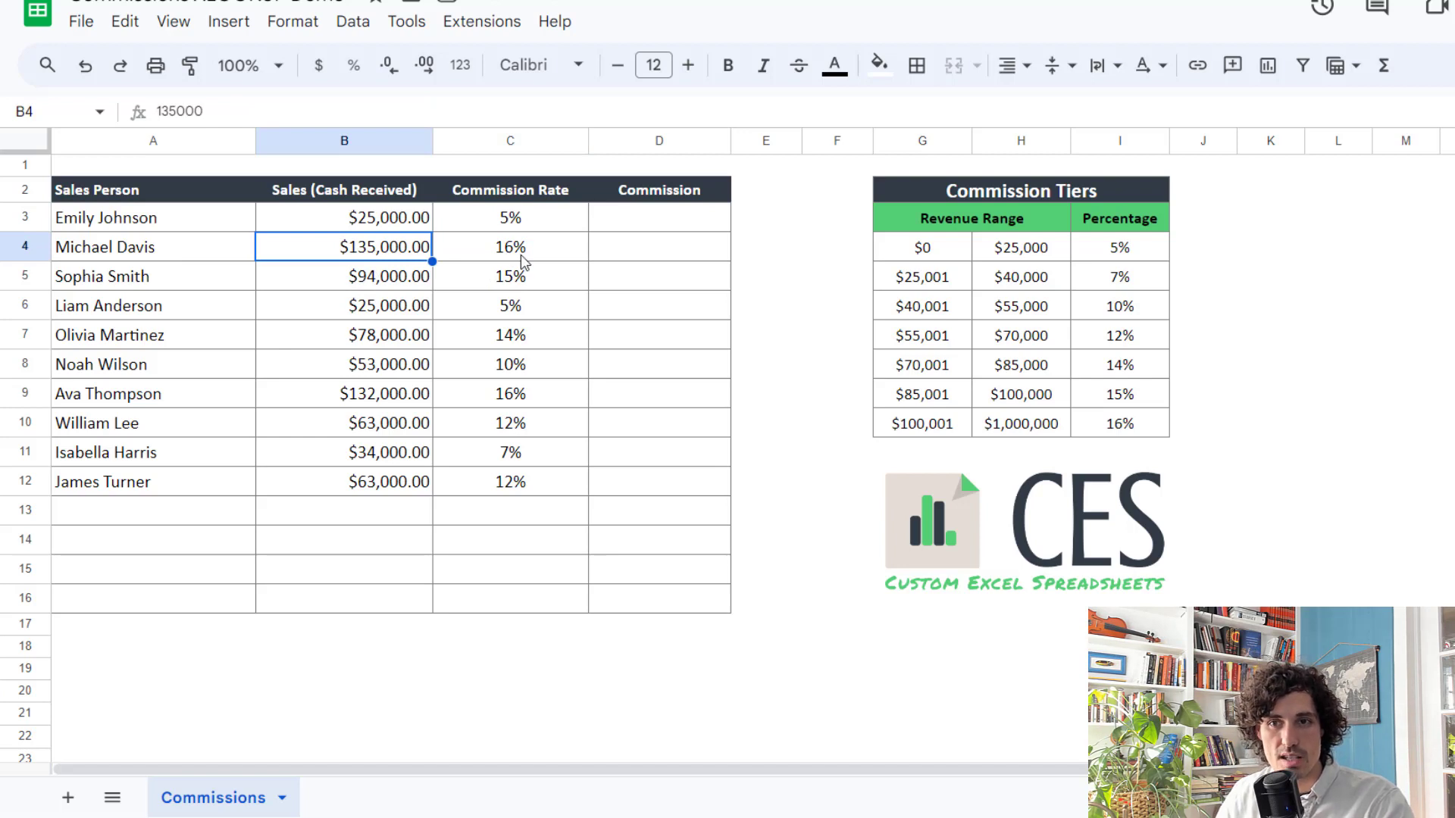
click(1119, 423)
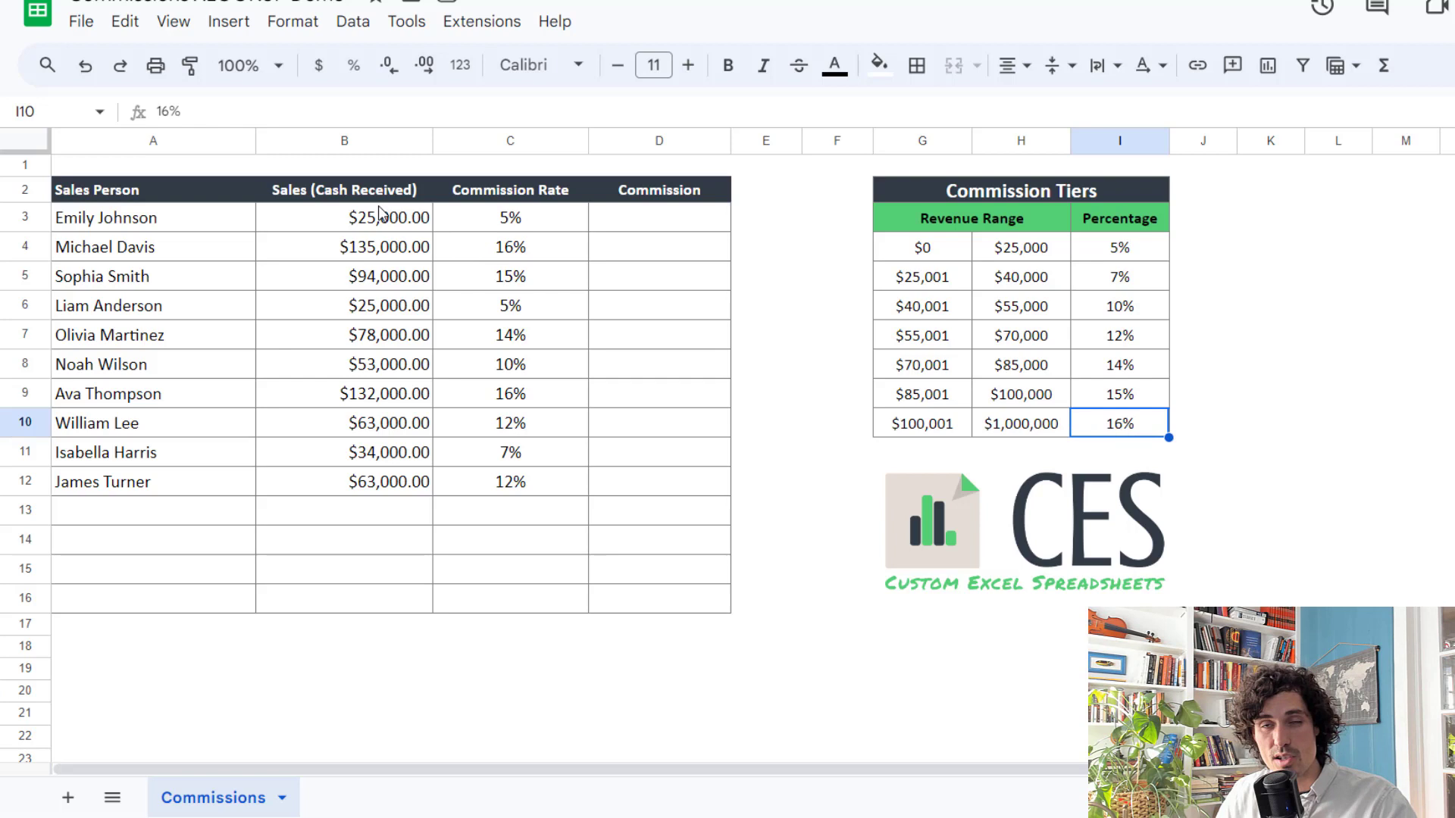
click(345, 217)
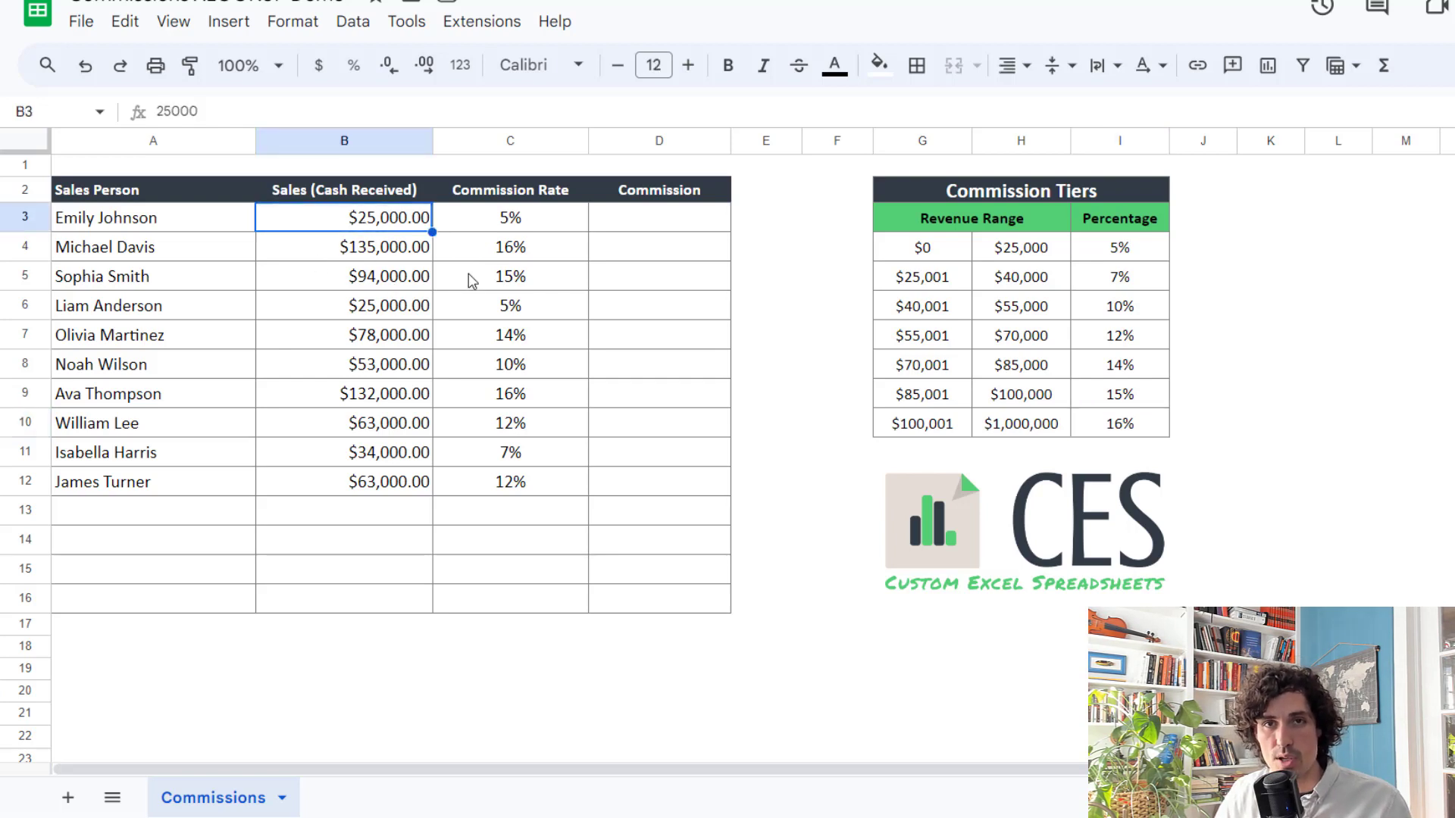
mouse_move(464, 282)
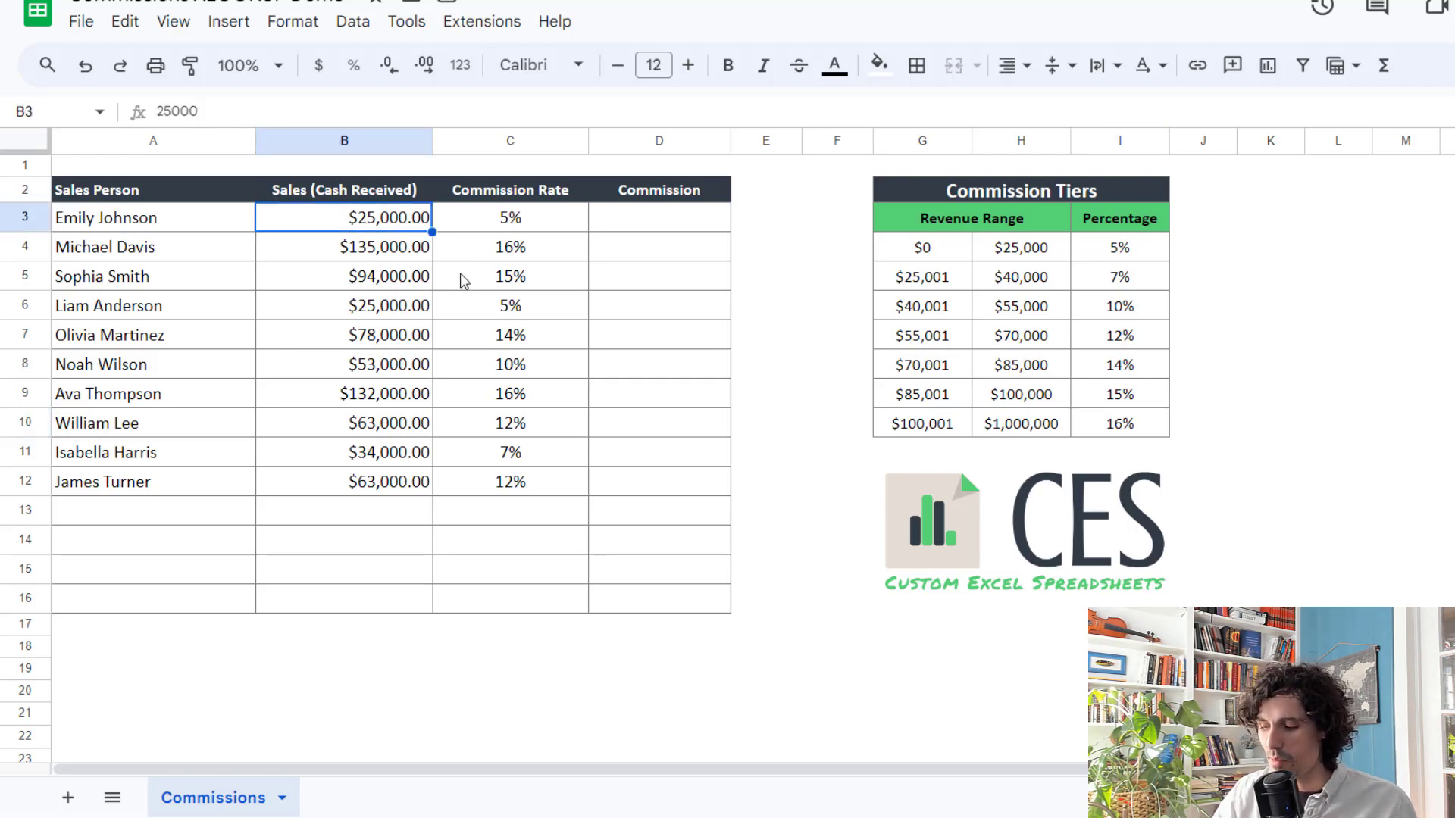
text(5100)
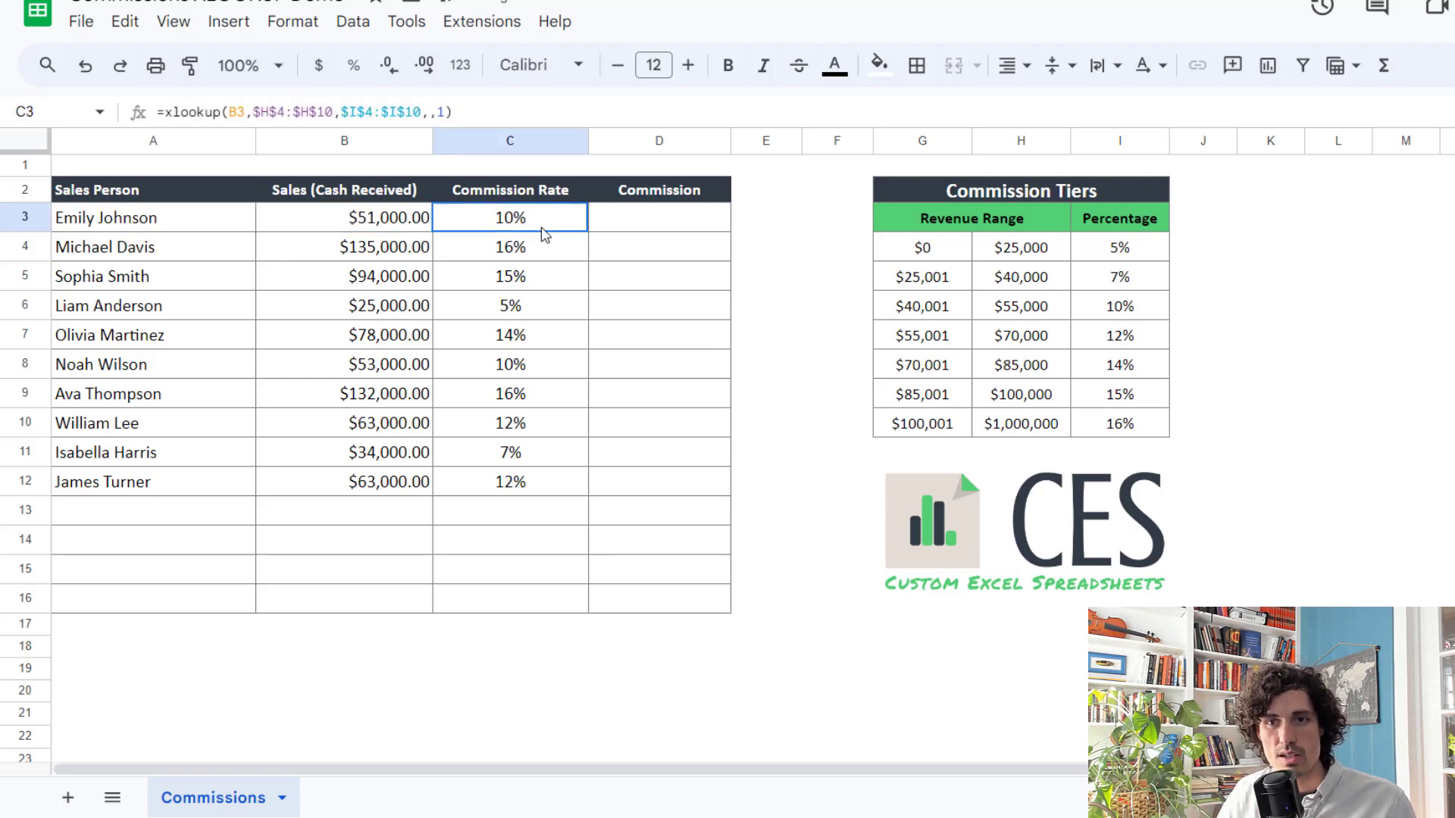
mouse_move(702, 298)
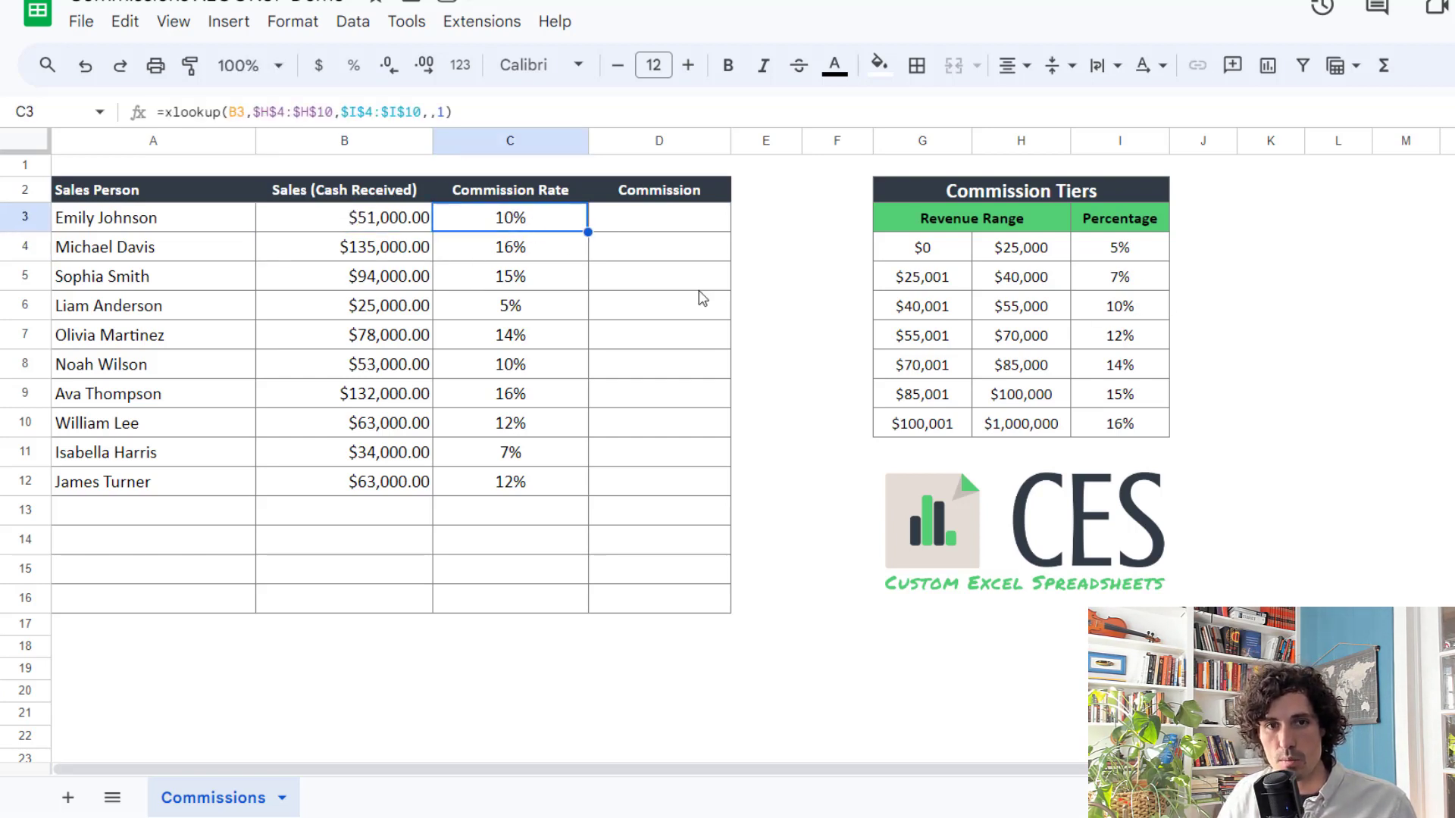
mouse_move(529, 217)
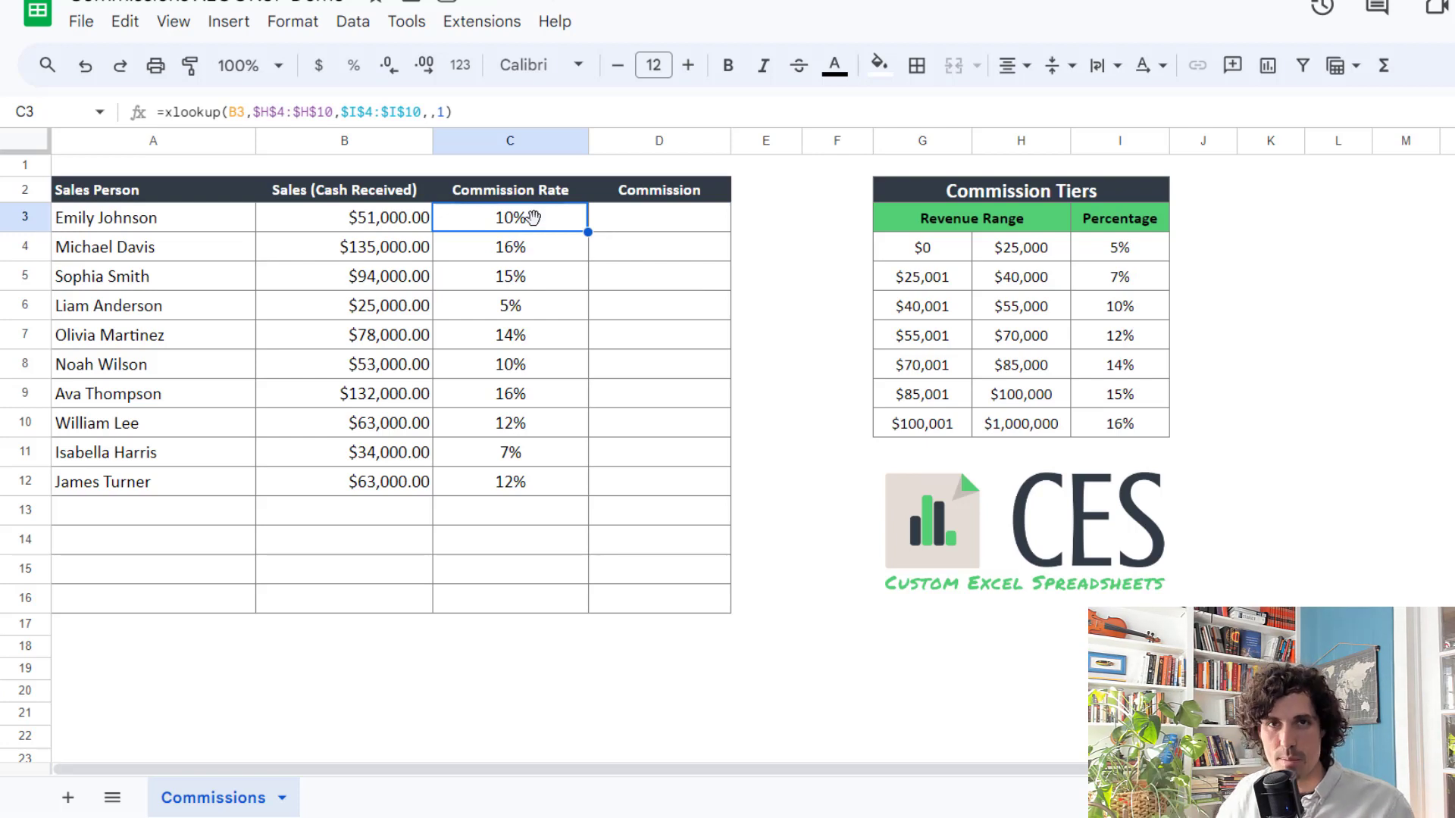
click(509, 276)
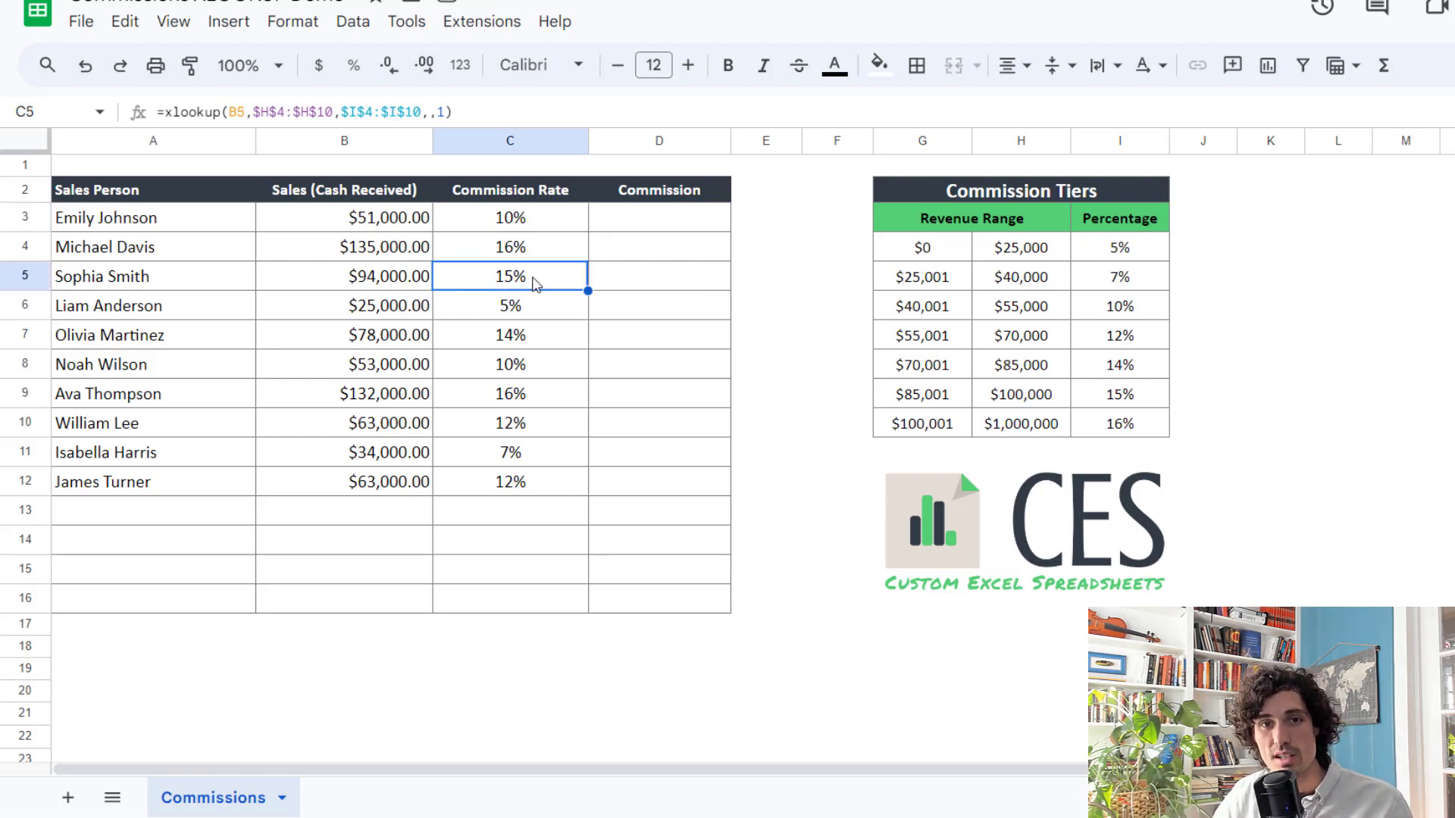
mouse_move(652, 227)
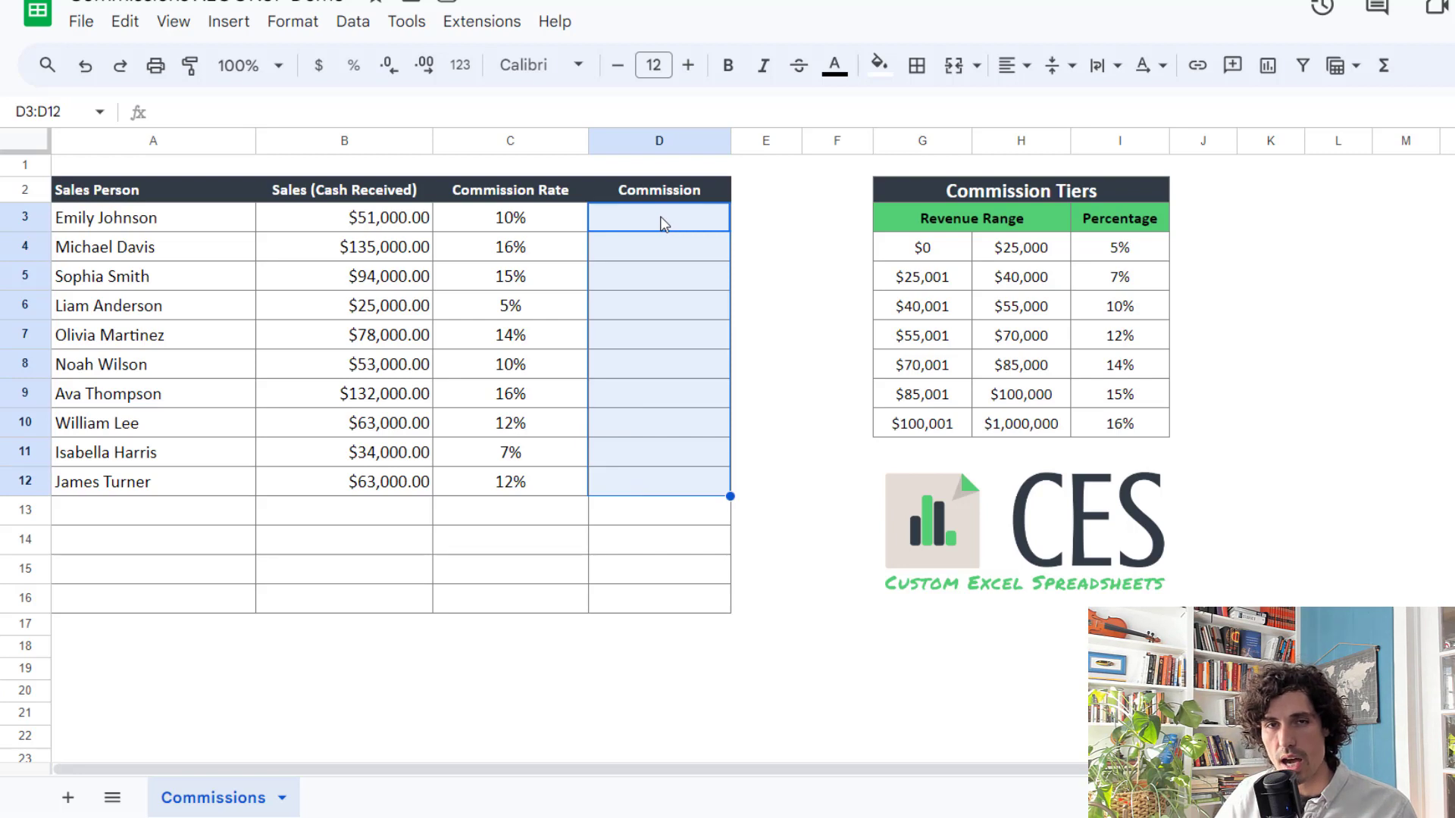
mouse_move(715, 242)
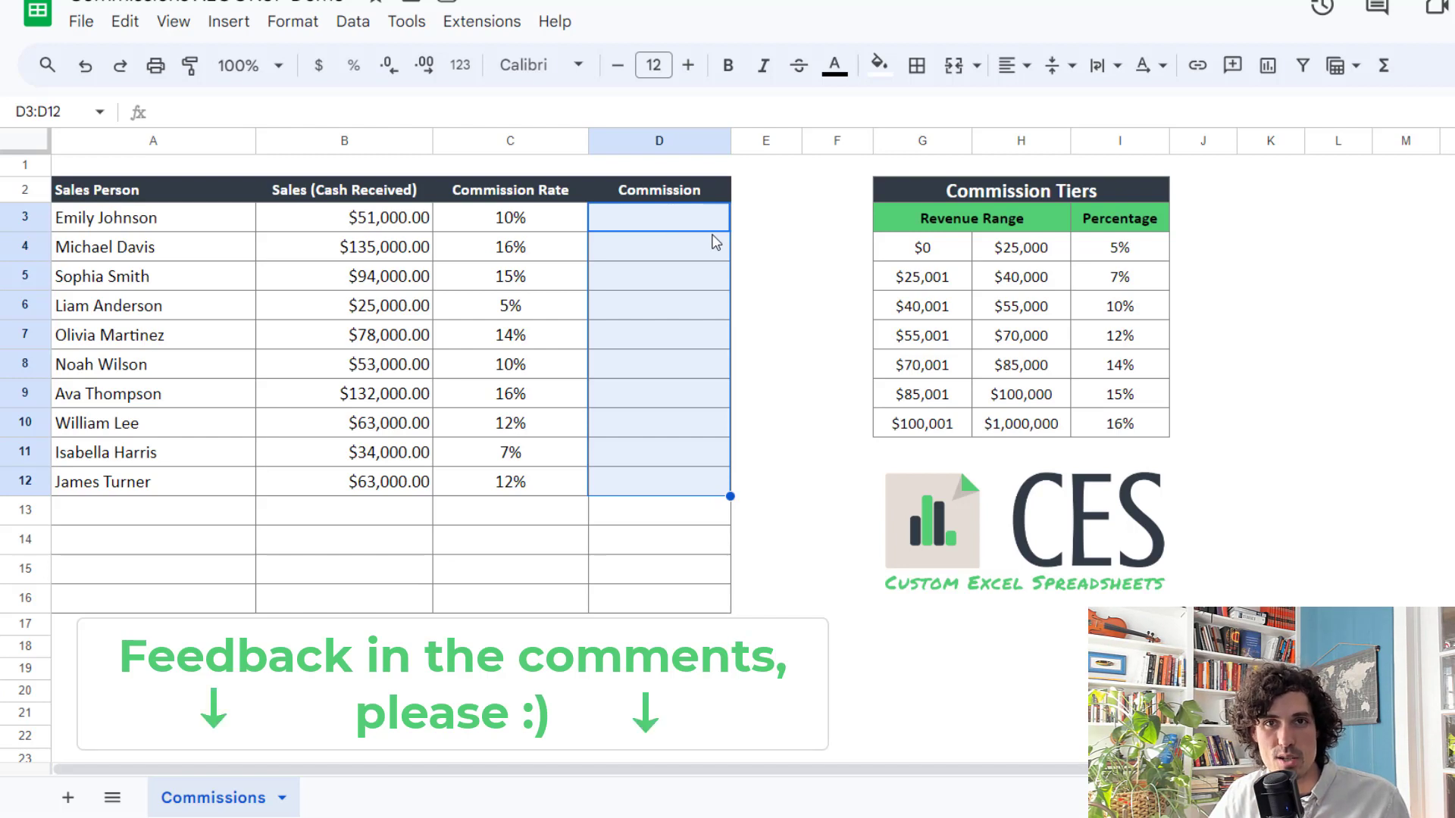
click(659, 217)
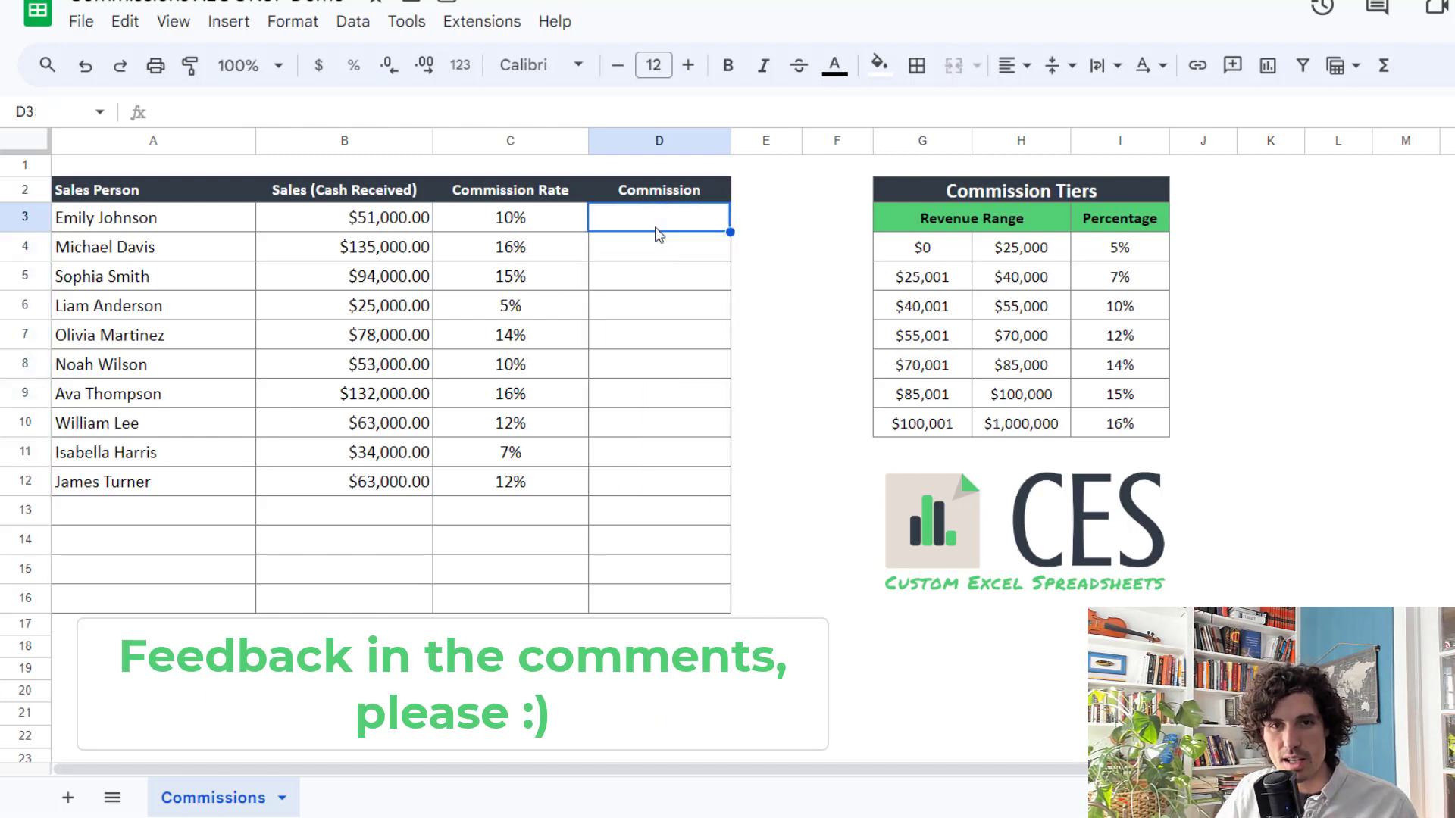
text(=)
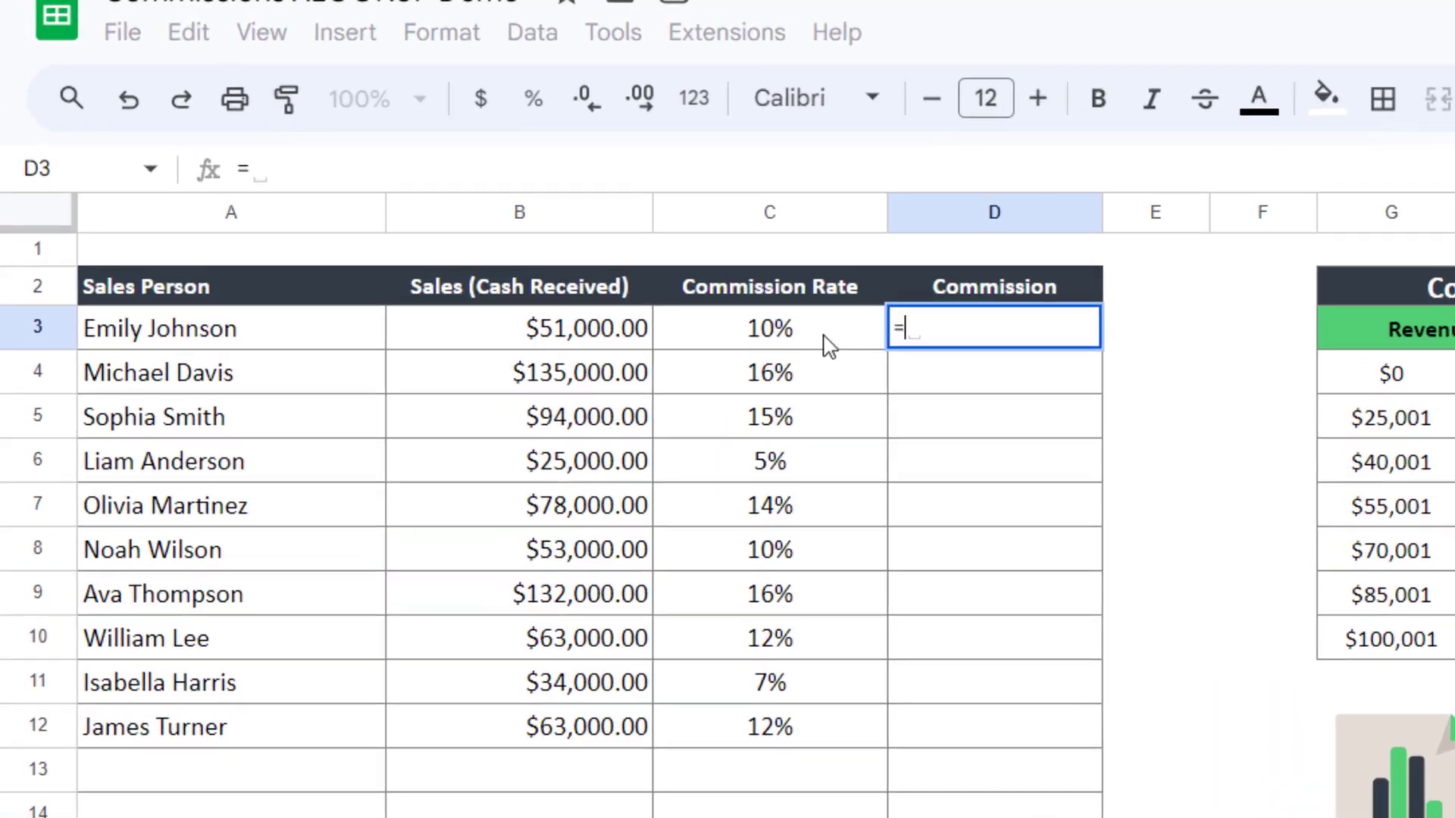
click(769, 328)
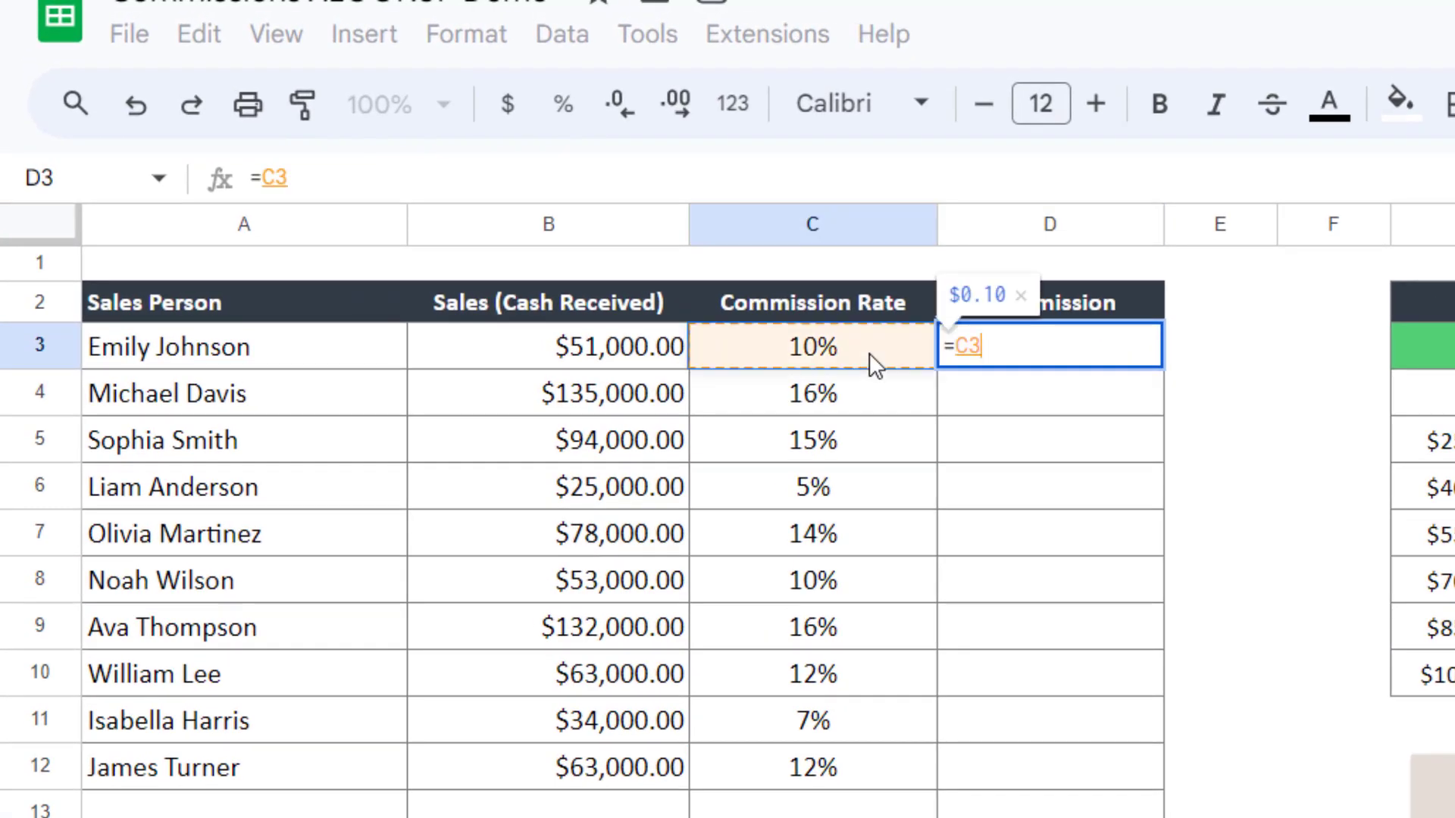
text(*)
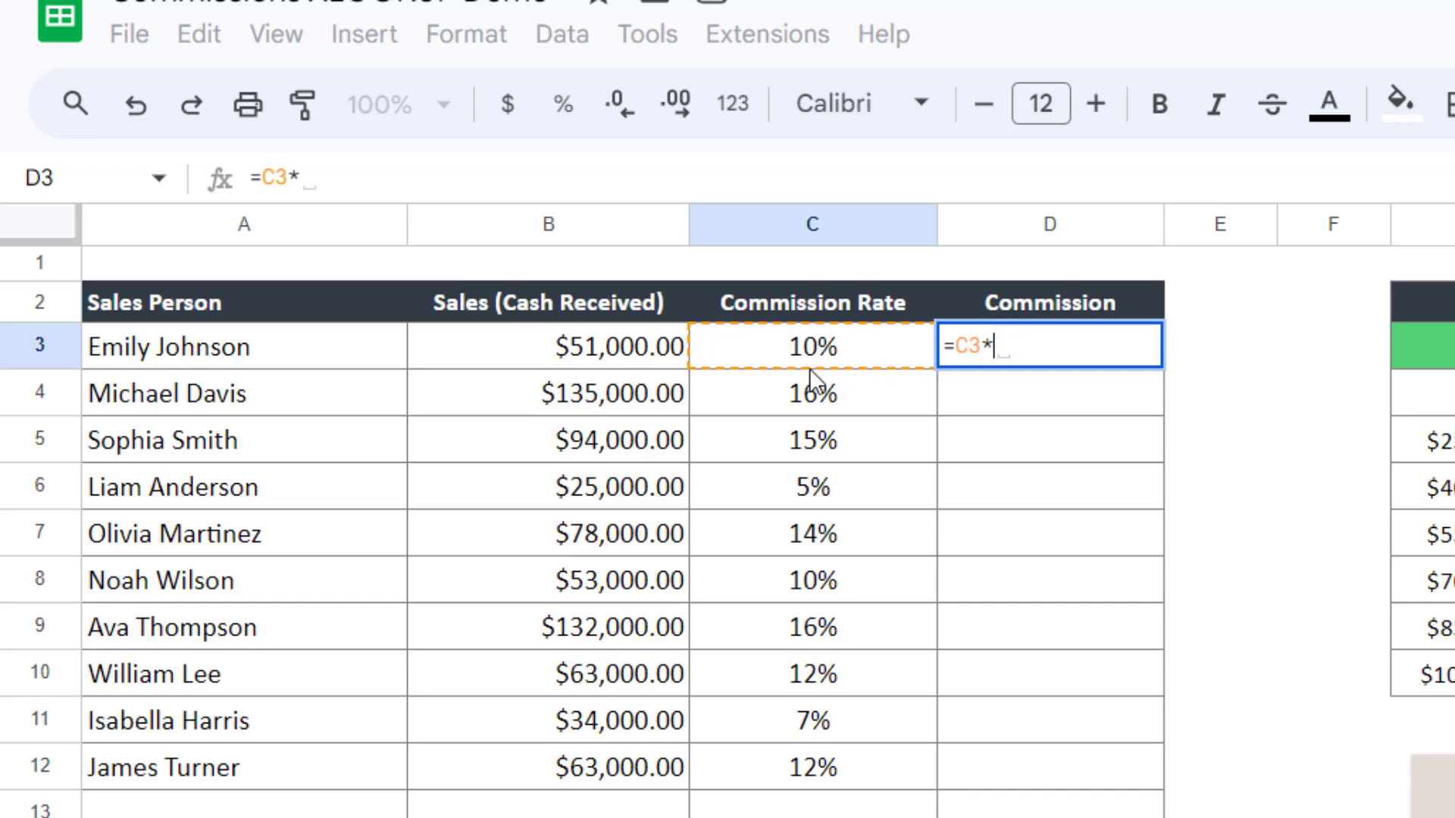
mouse_move(548, 366)
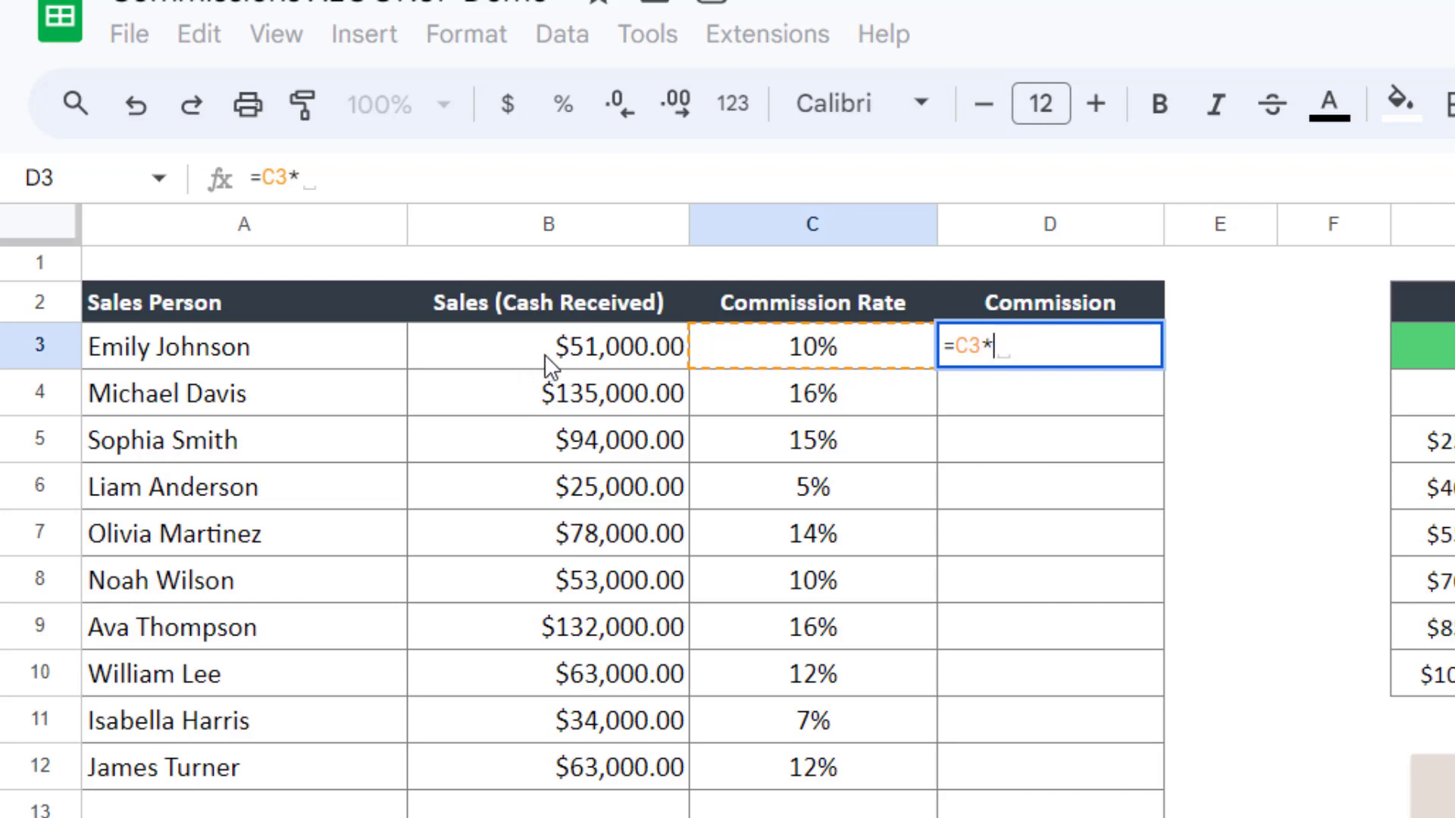
click(547, 347)
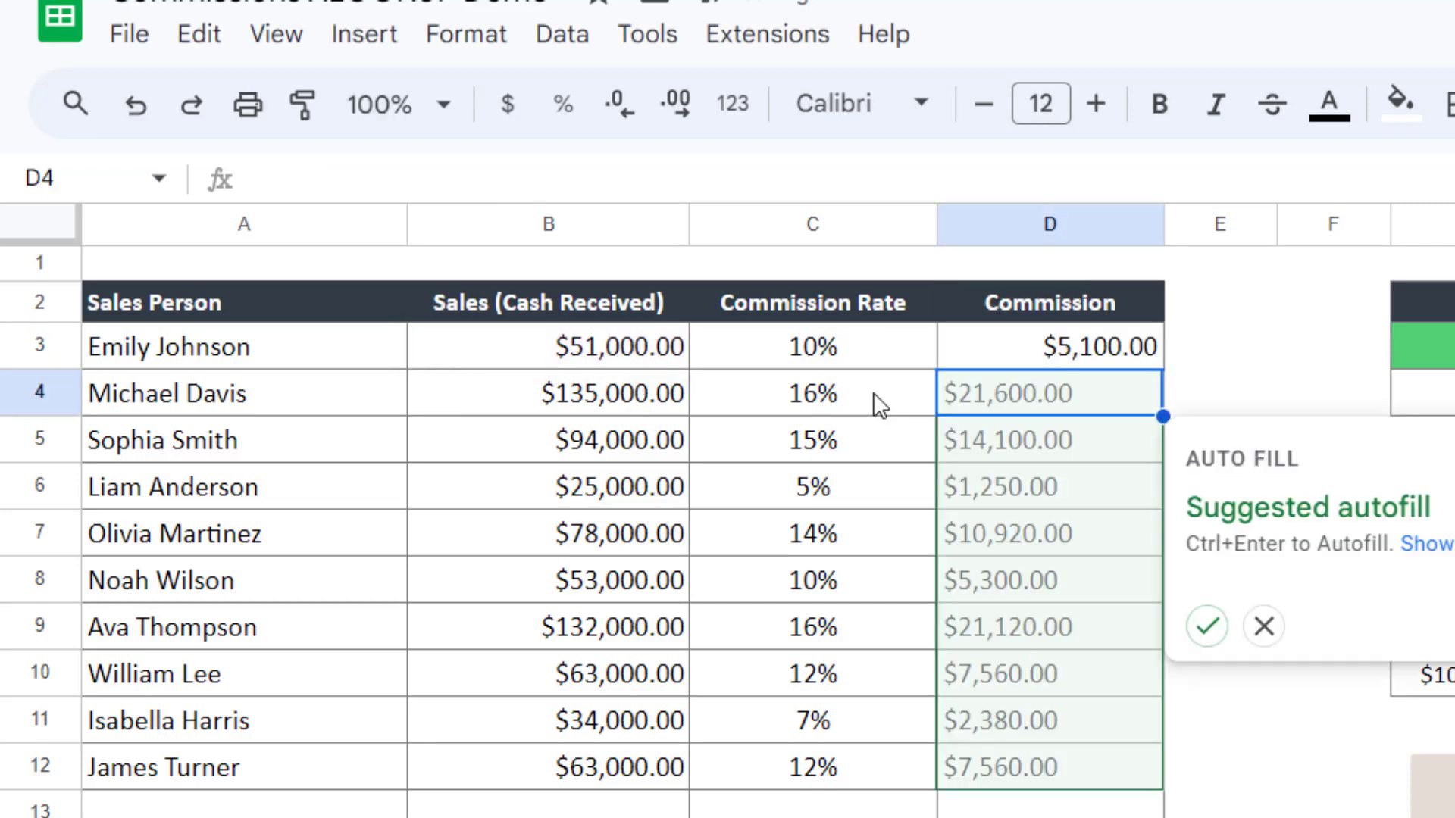
click(1263, 626)
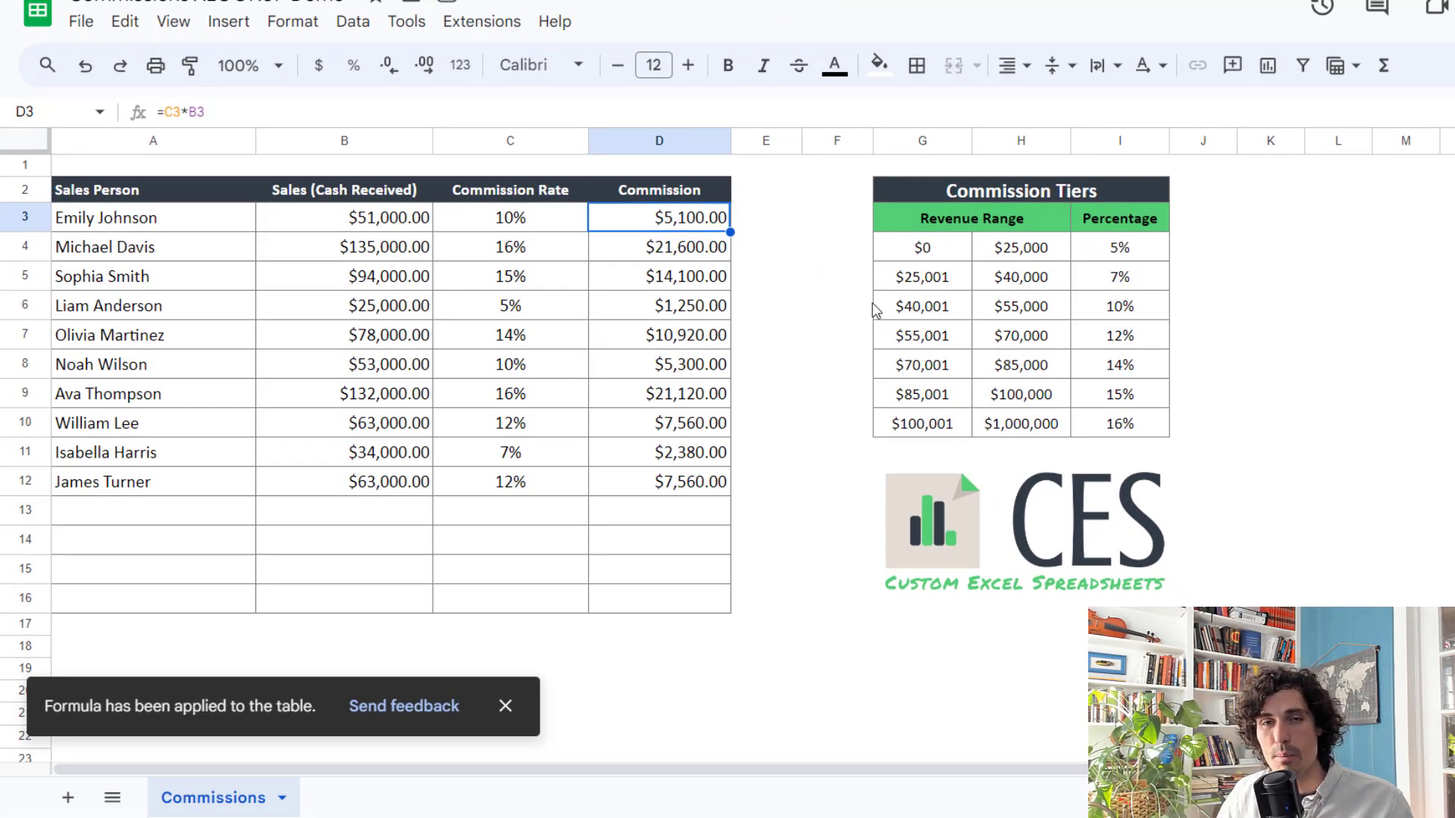
mouse_move(937, 259)
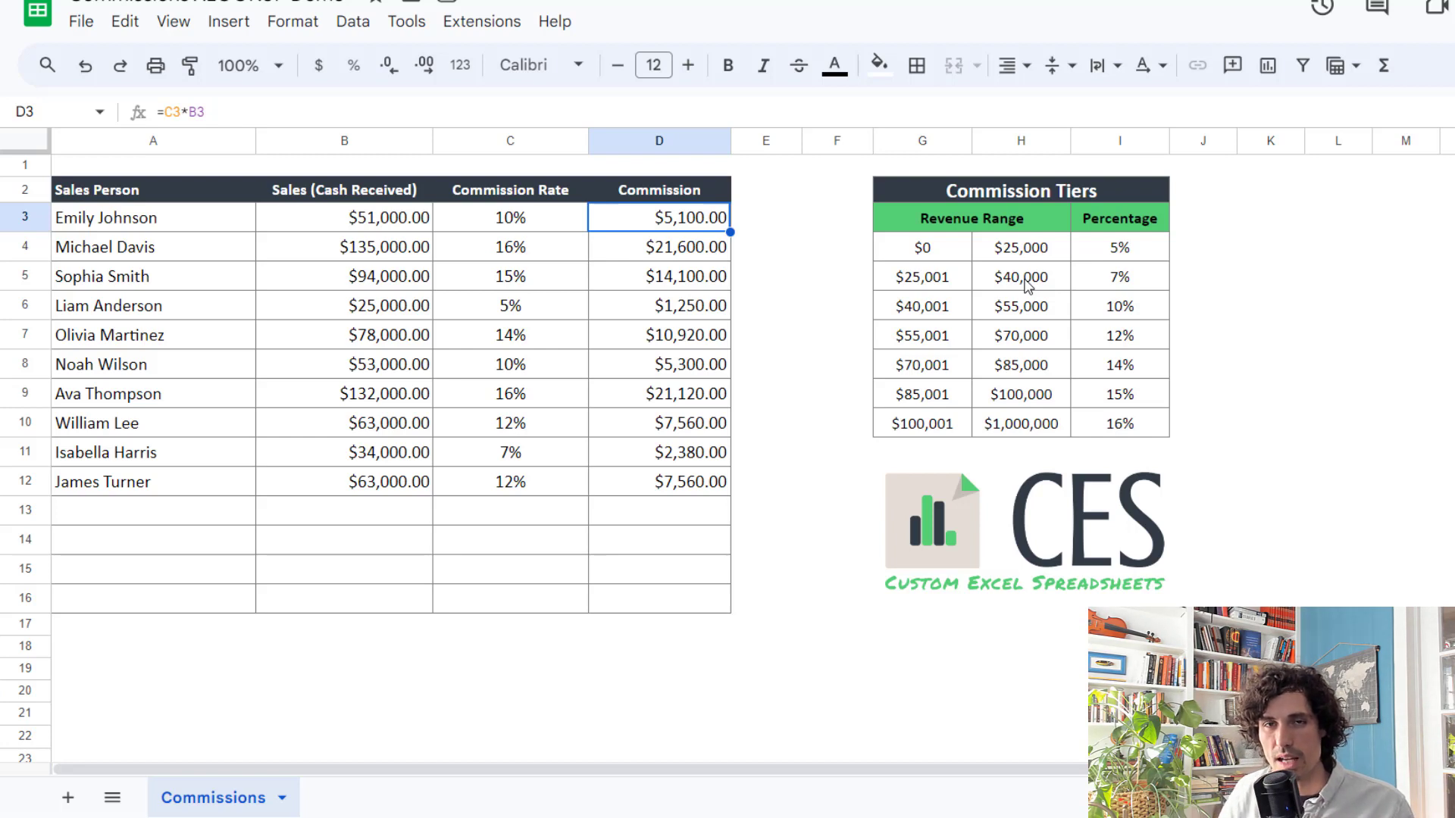
mouse_move(850, 263)
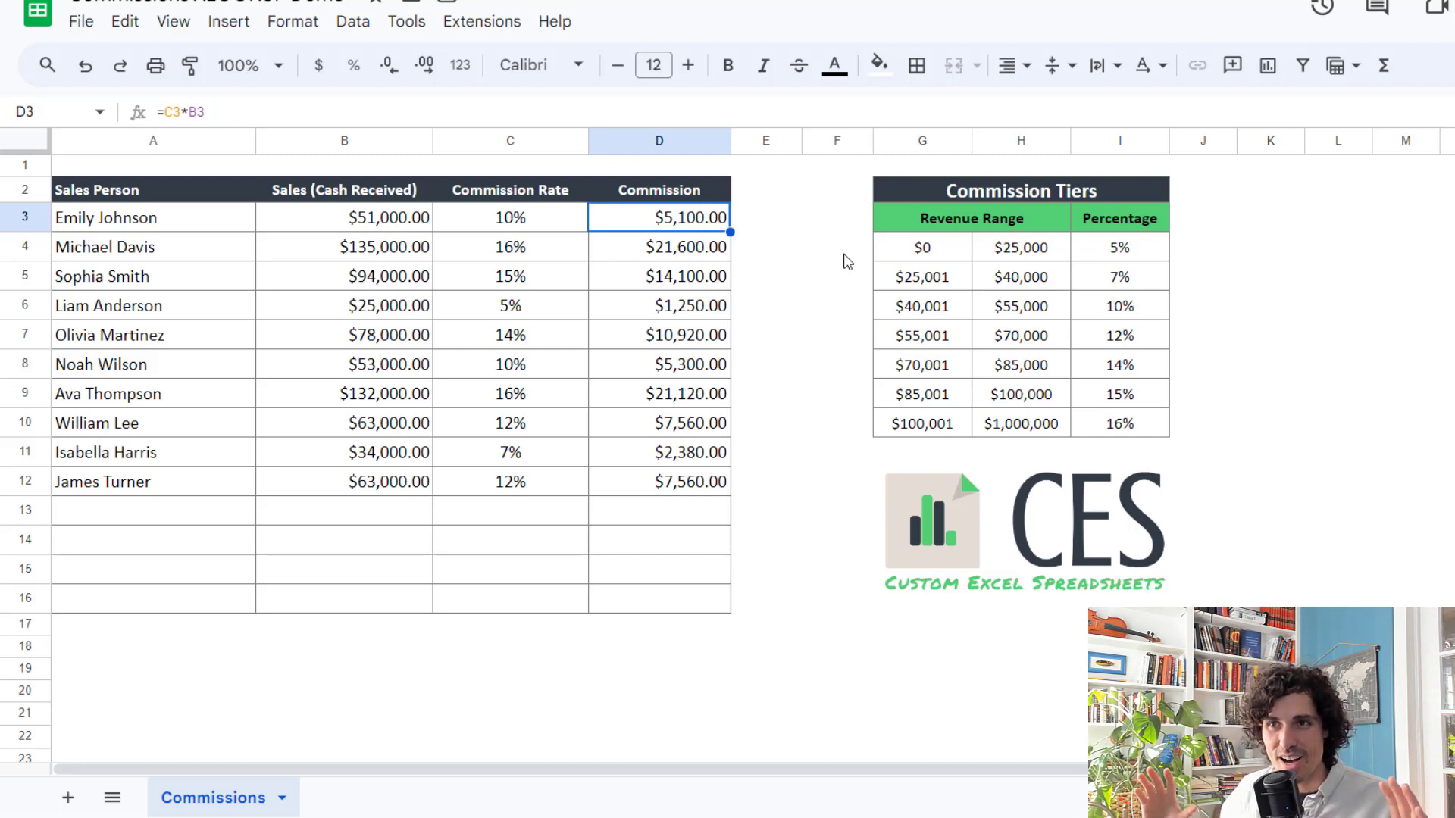
mouse_move(830, 266)
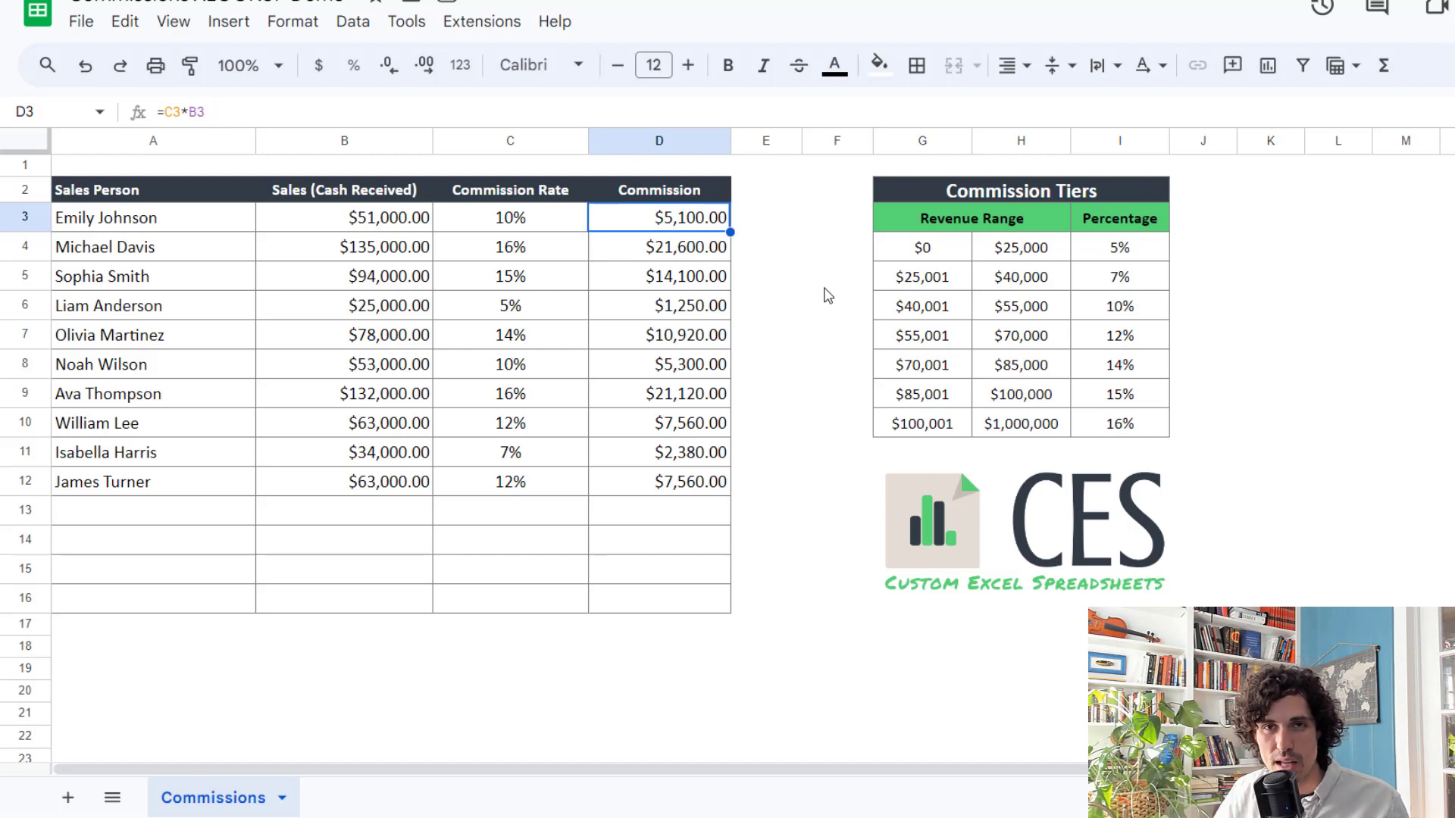
mouse_move(815, 287)
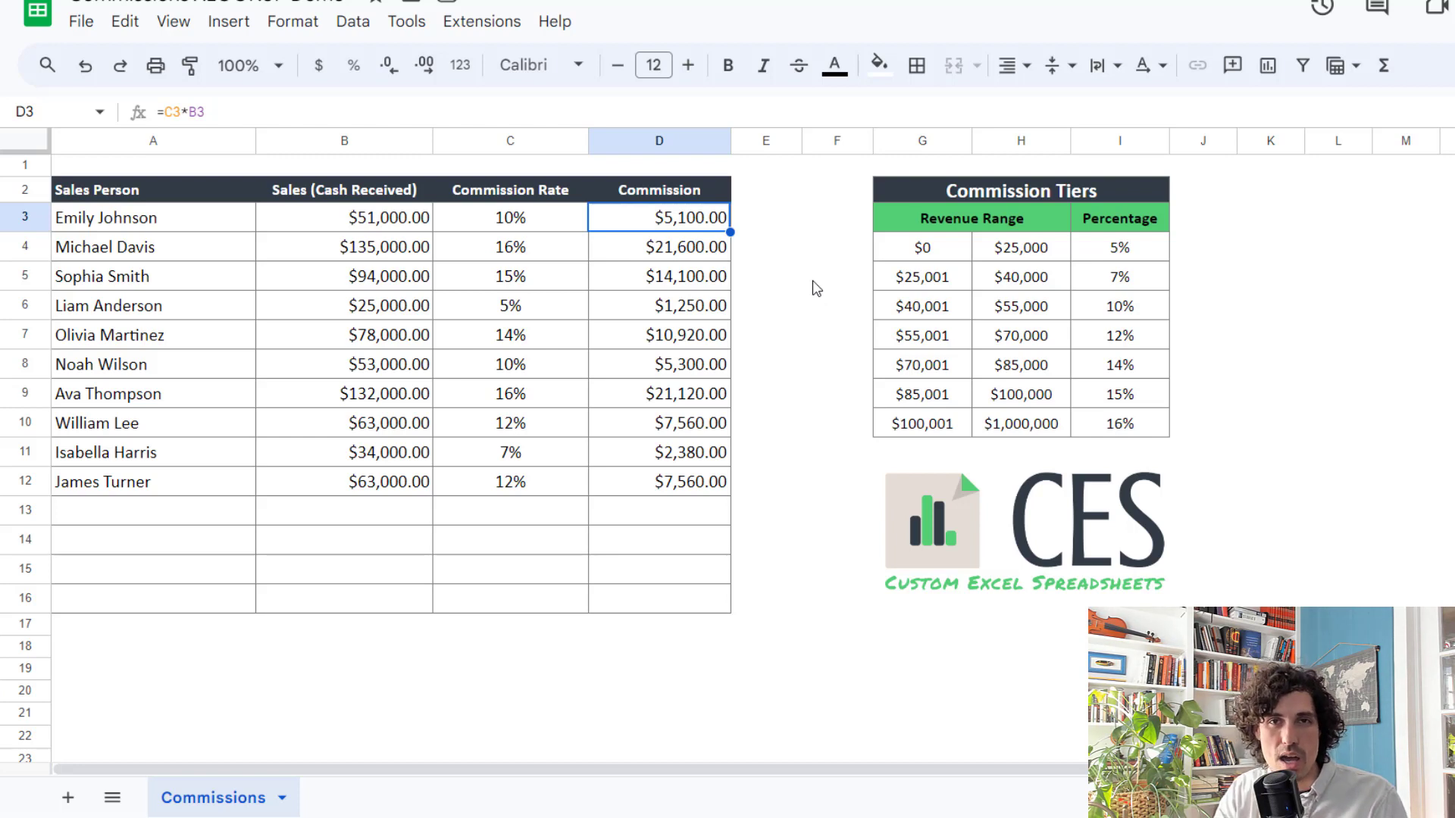
mouse_move(861, 338)
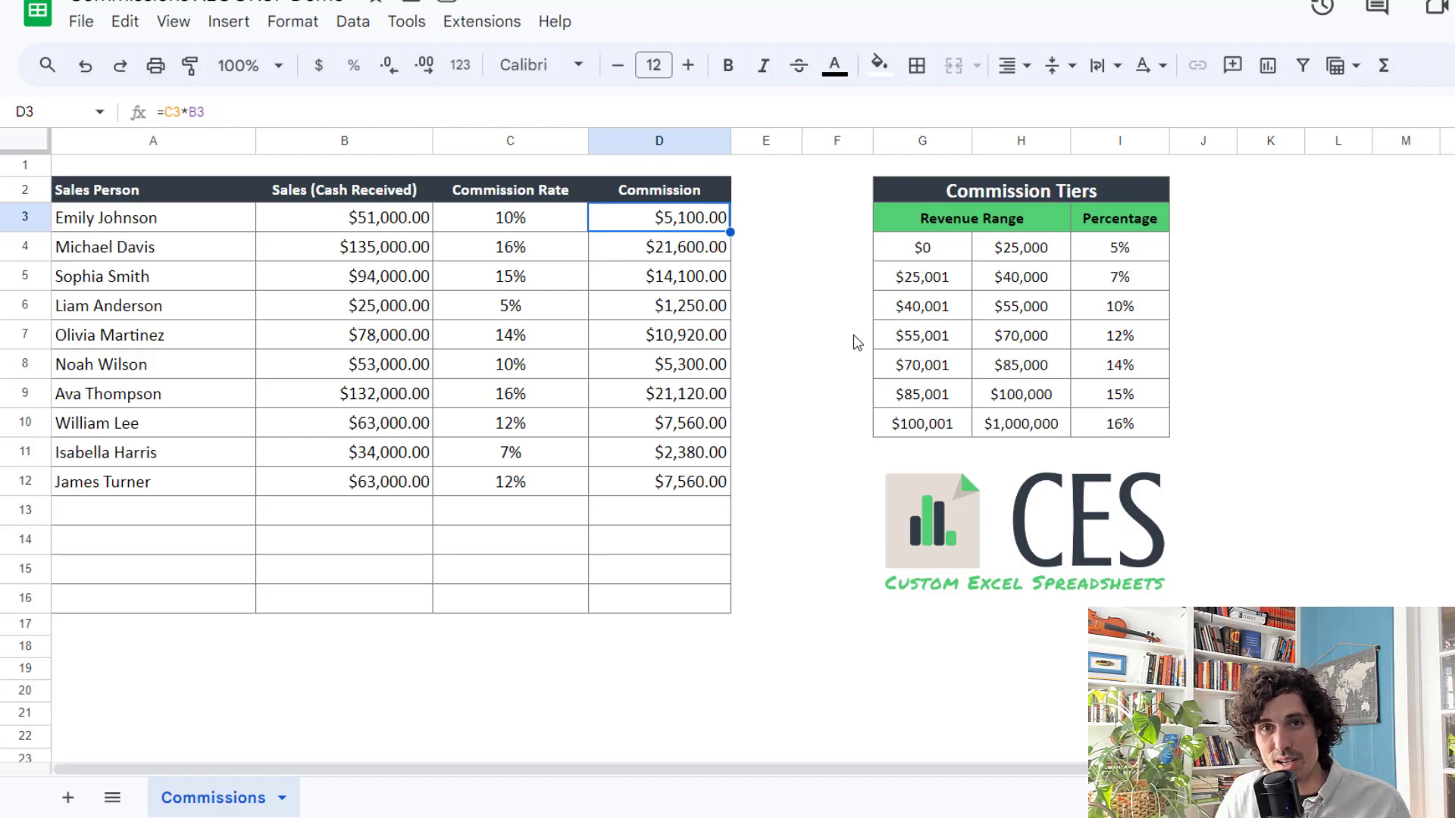
mouse_move(840, 336)
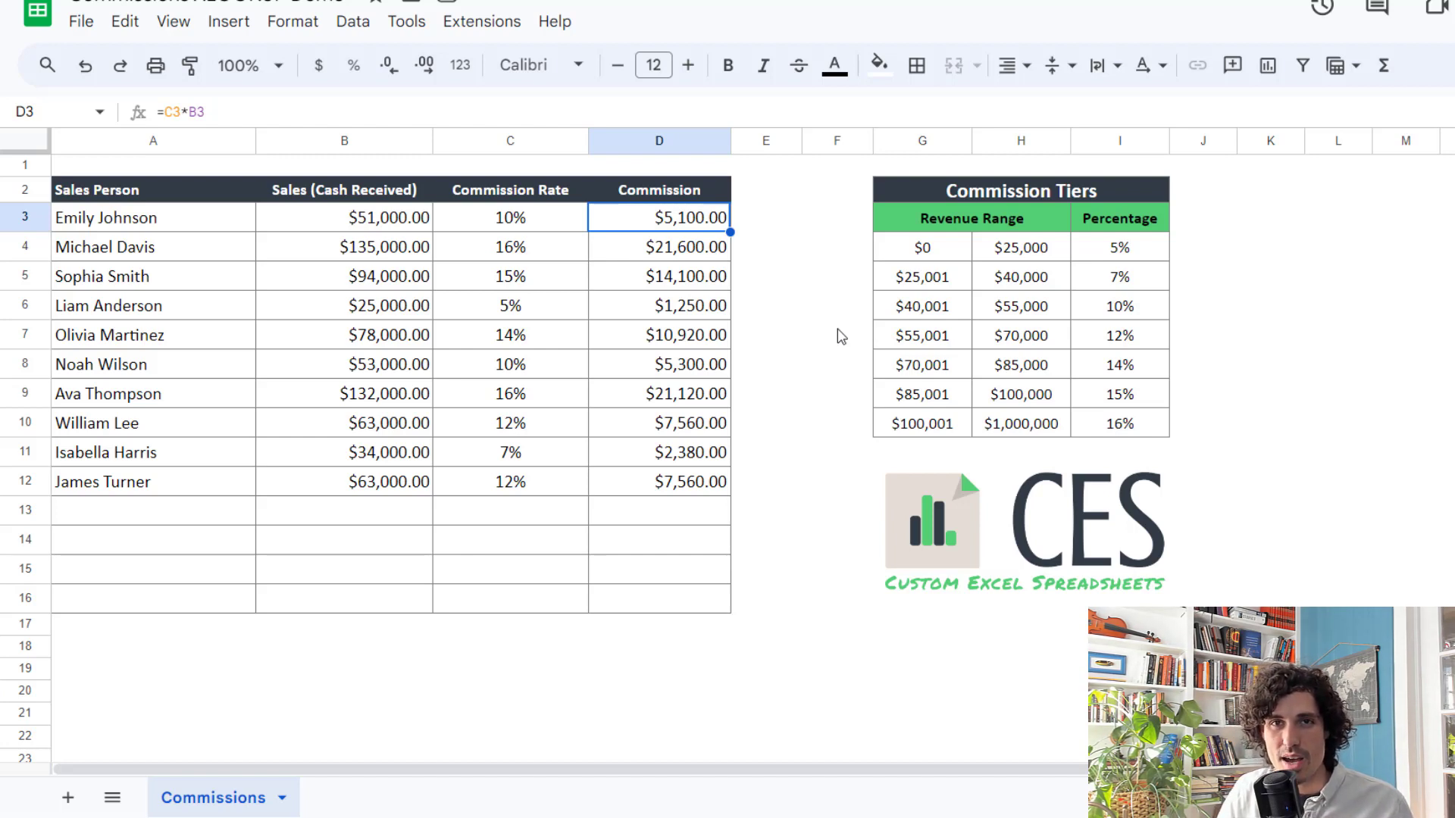